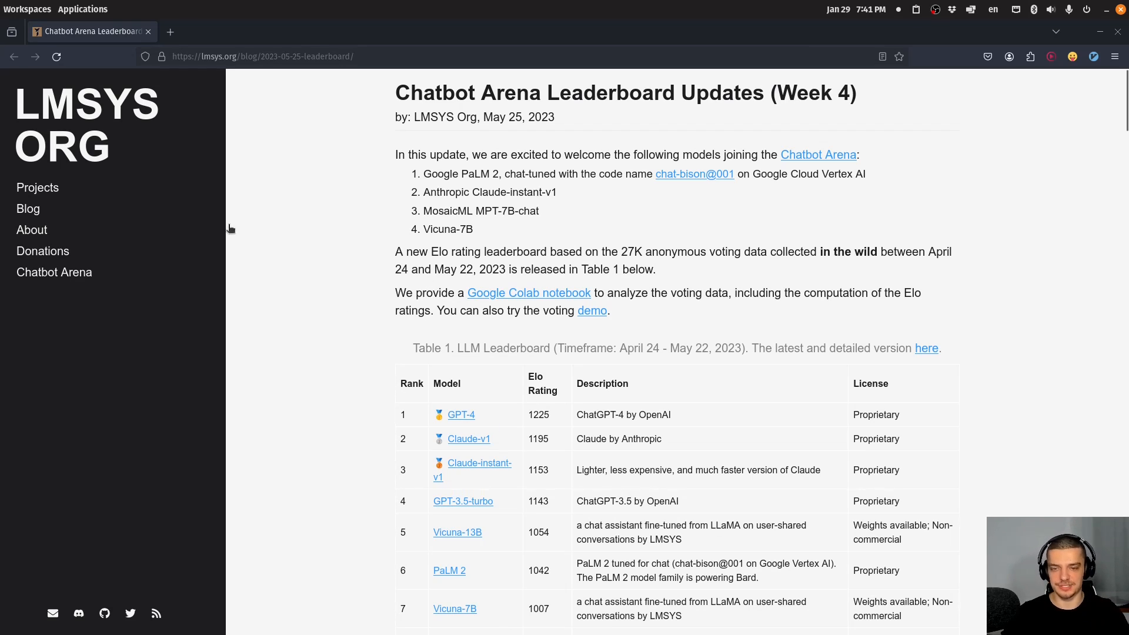
mouse_move(337, 421)
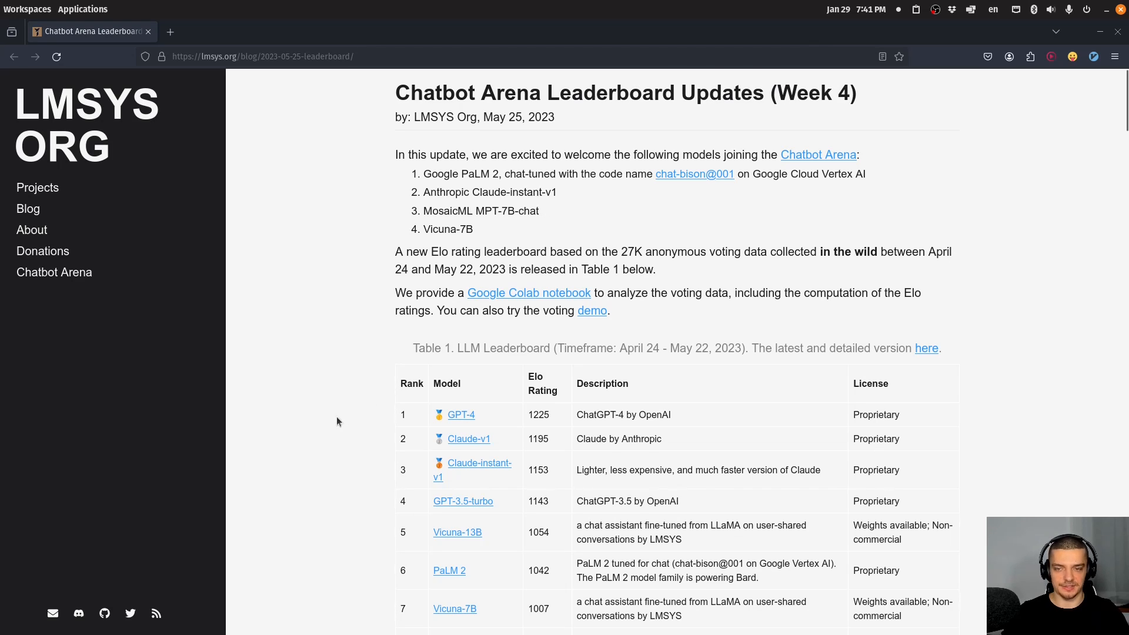
mouse_move(431, 412)
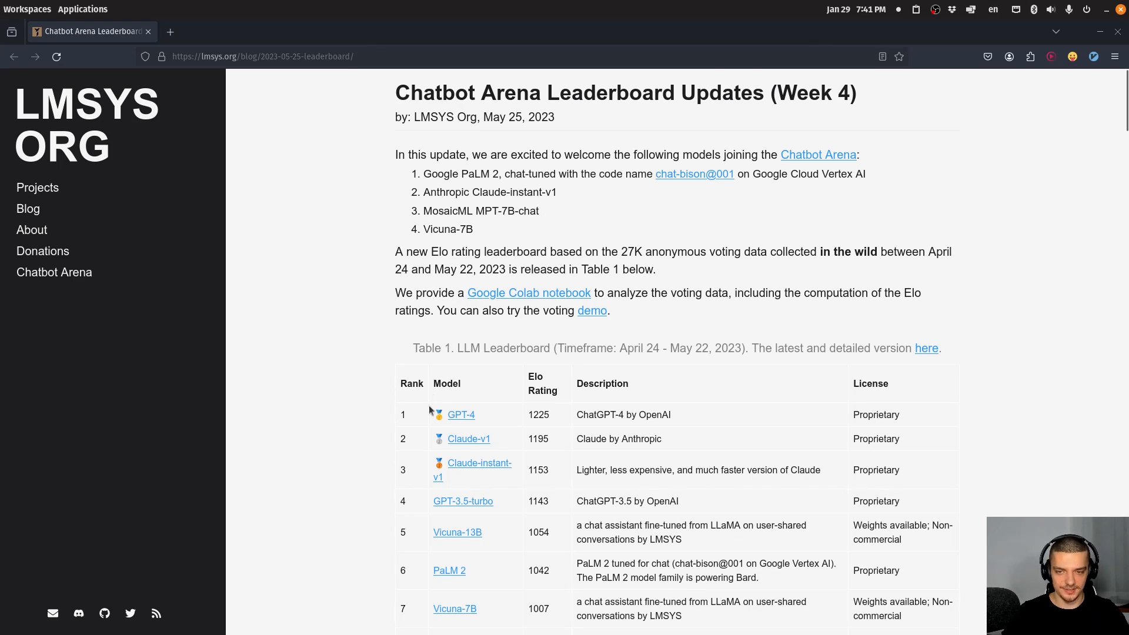
Step: Scroll through the Hugging Face Chatbot Arena leaderboard page to review its rankings
double_click(538, 414)
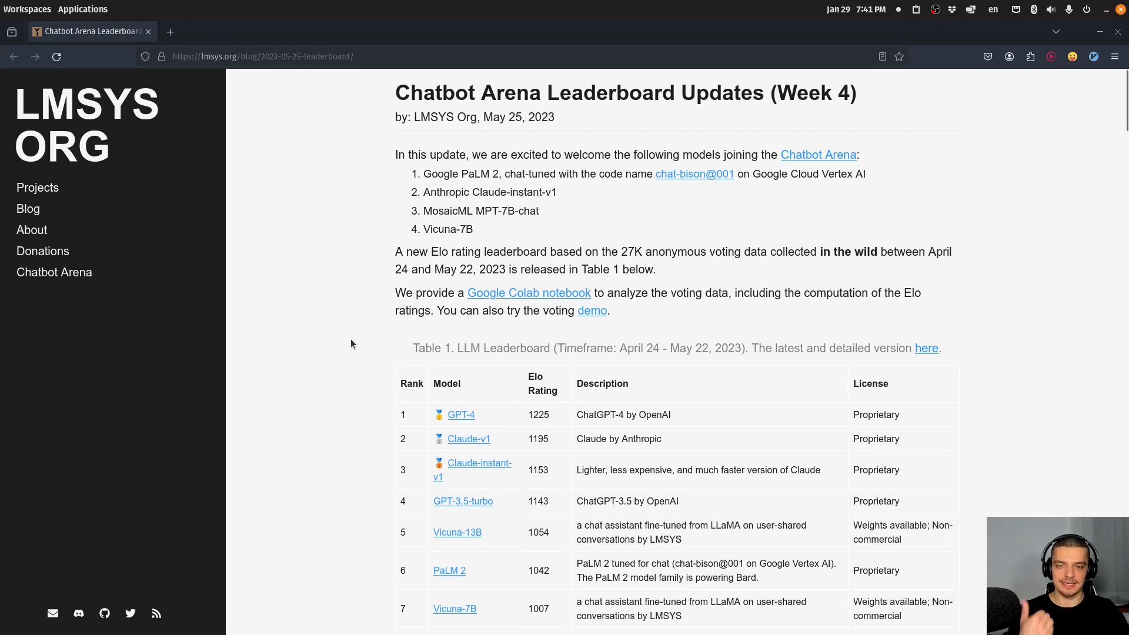
mouse_move(339, 347)
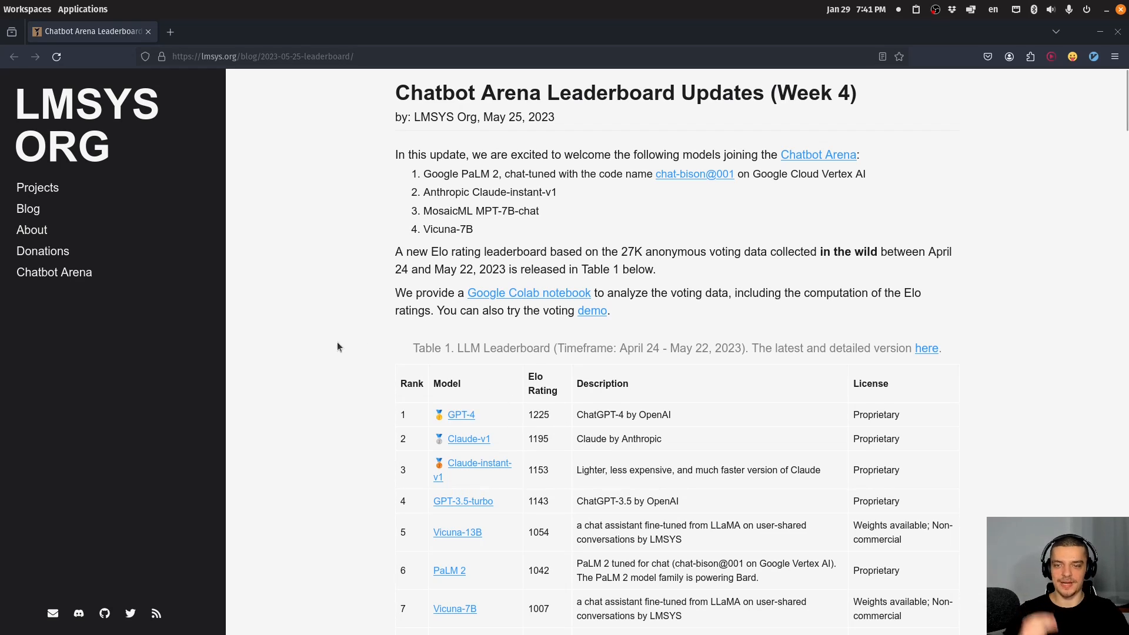
mouse_move(328, 350)
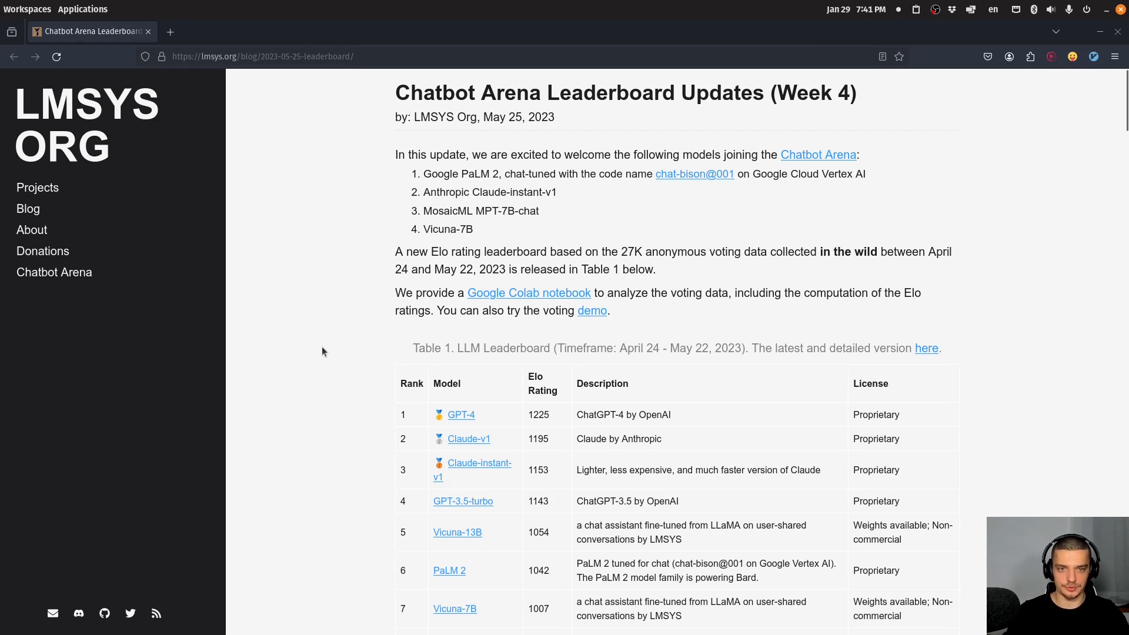
scroll("down", 3)
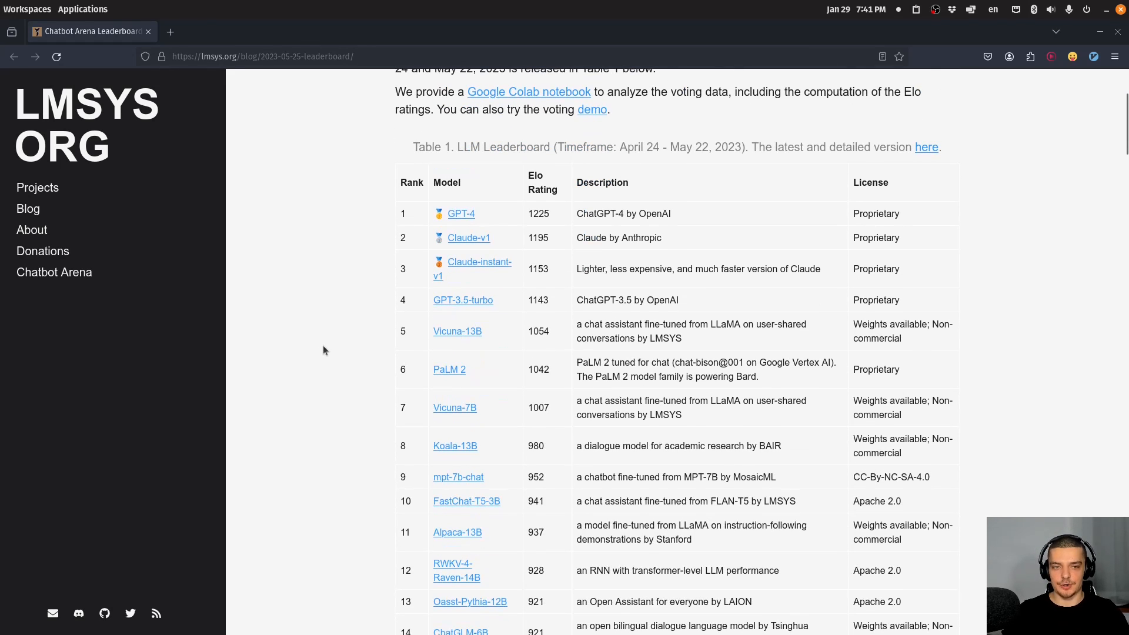
scroll("up", 3)
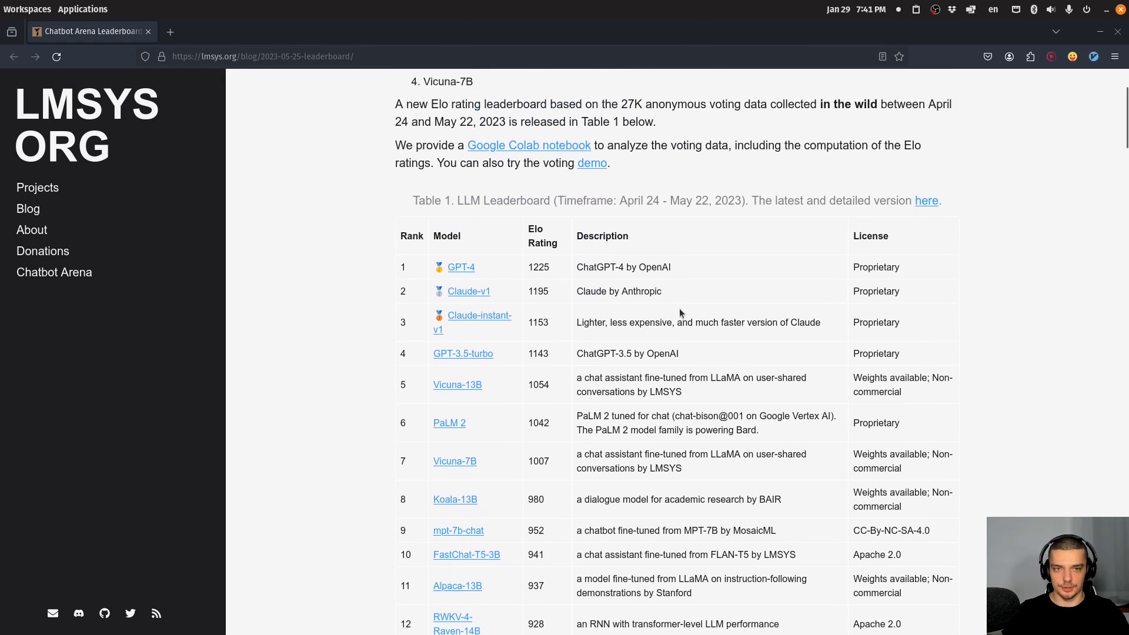
scroll("up", 3)
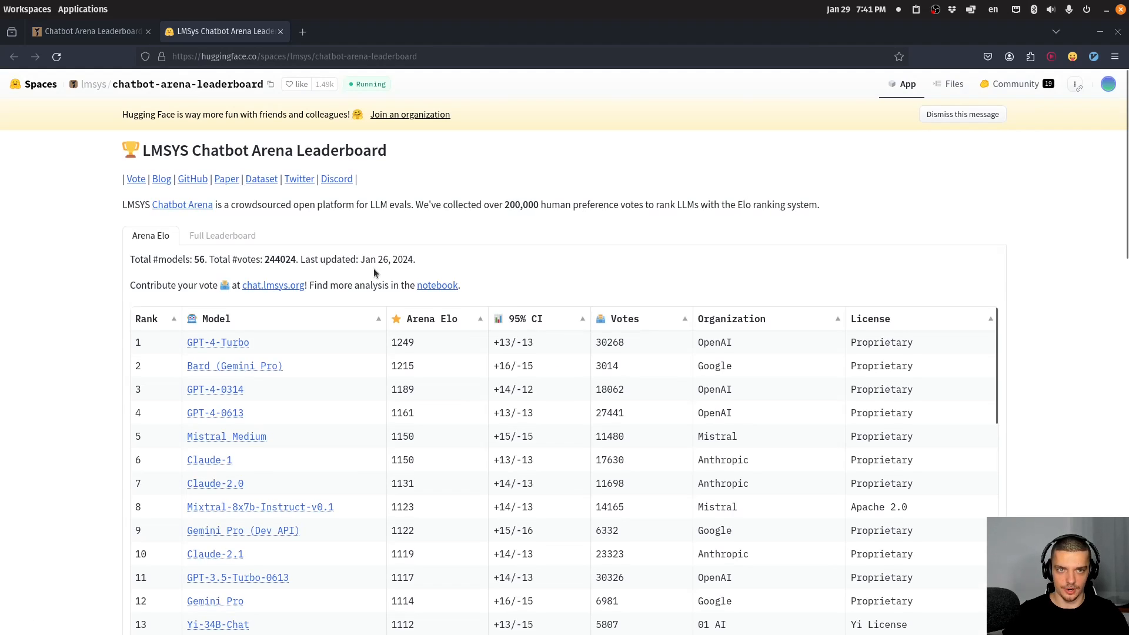
mouse_move(245, 315)
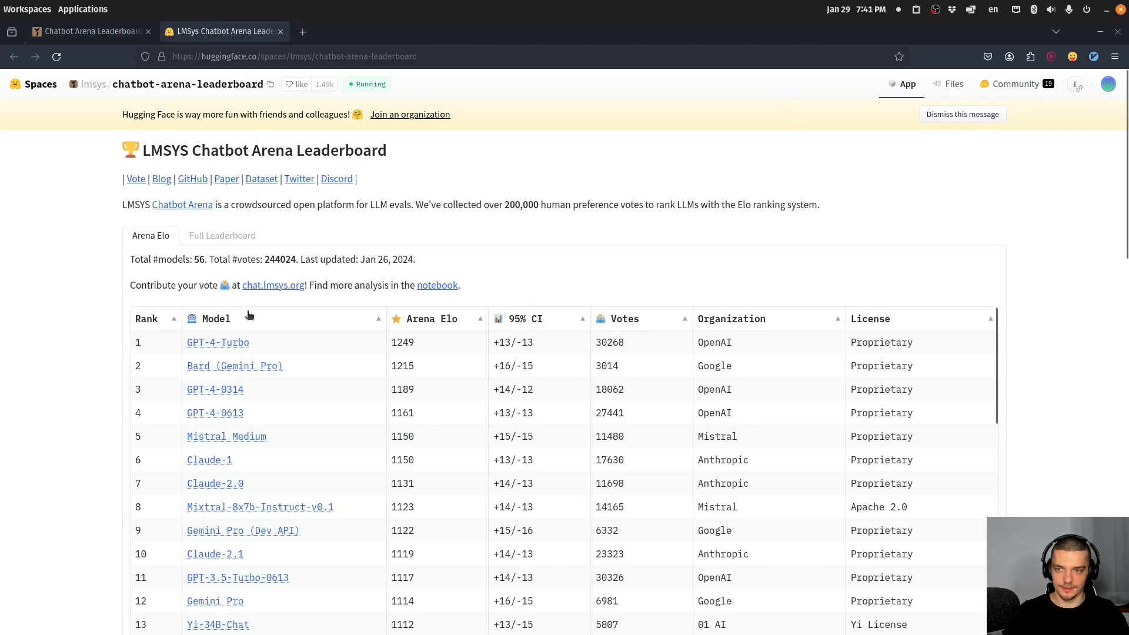
scroll("down", 3)
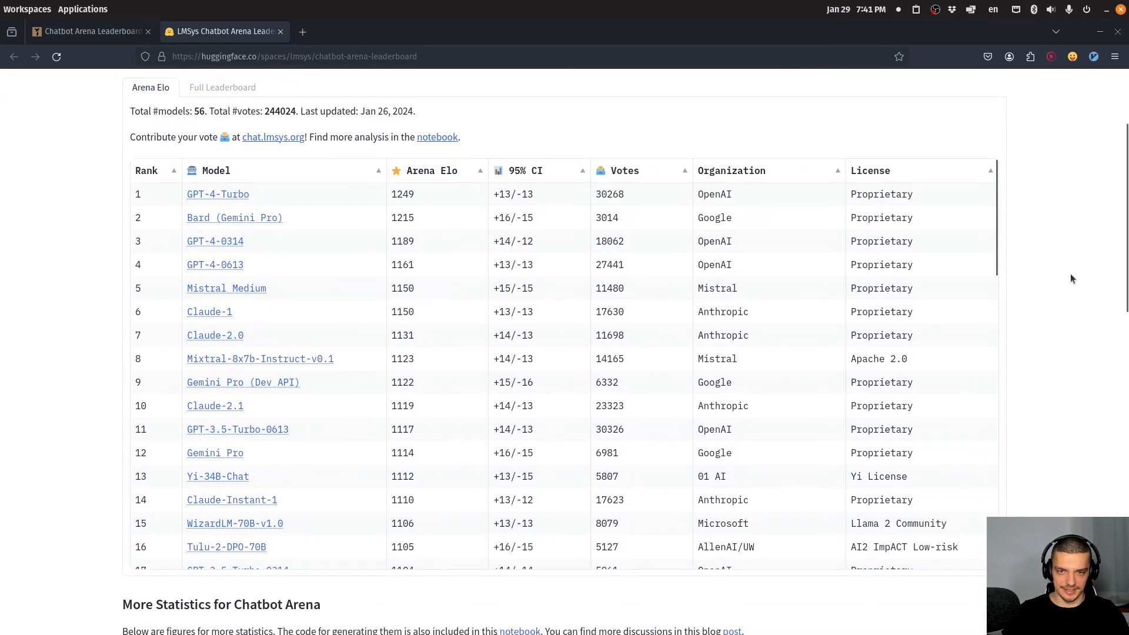
scroll("down", 3)
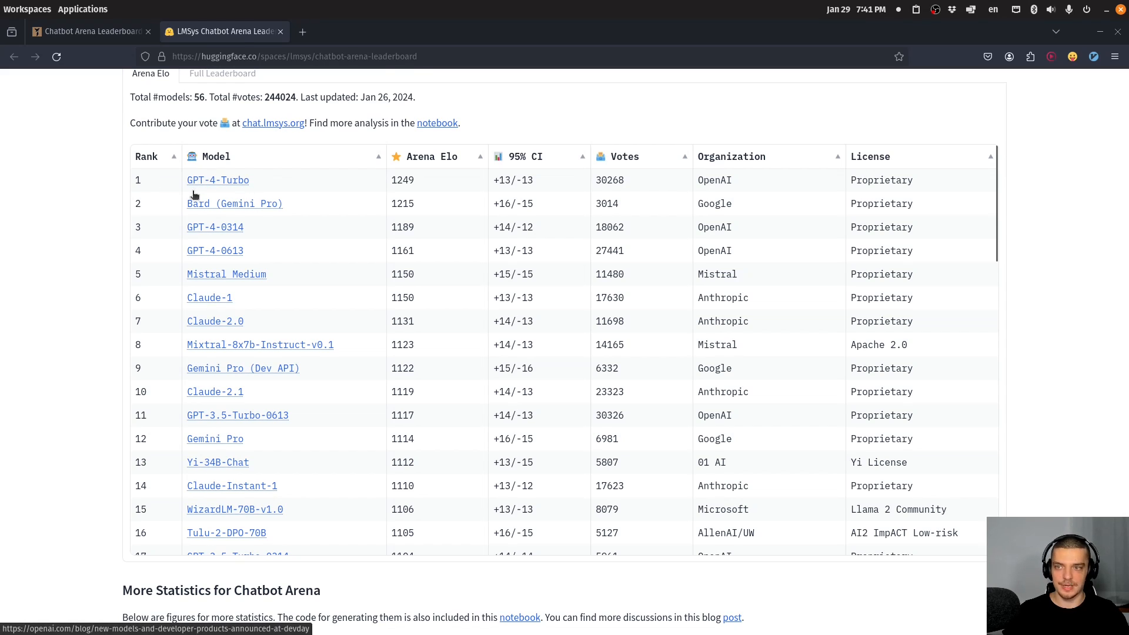
mouse_move(199, 213)
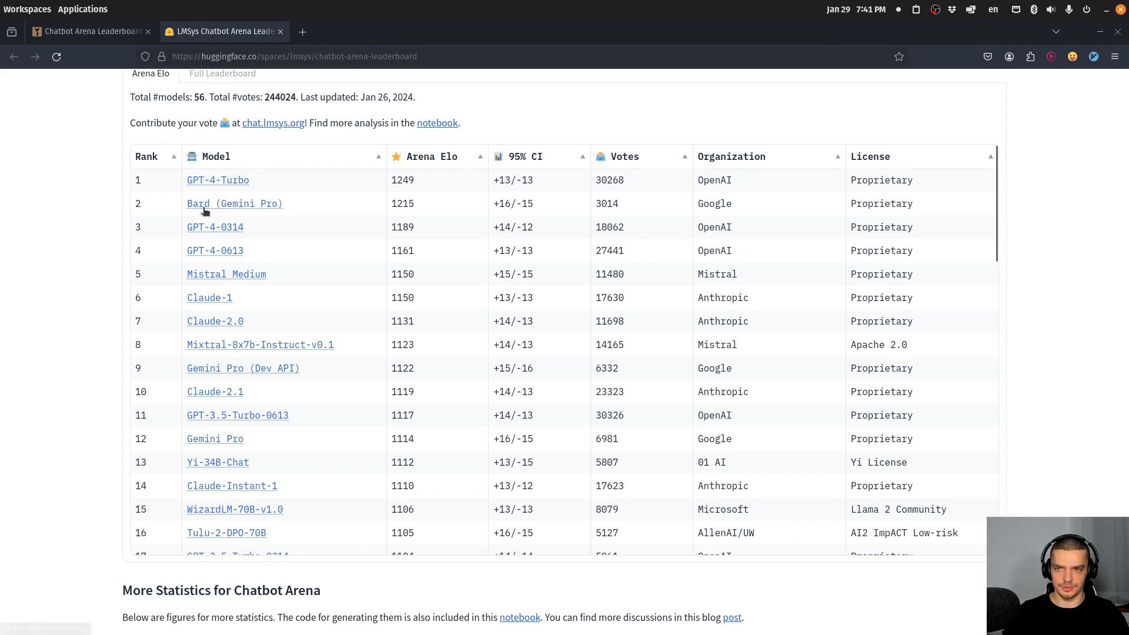
mouse_move(510, 331)
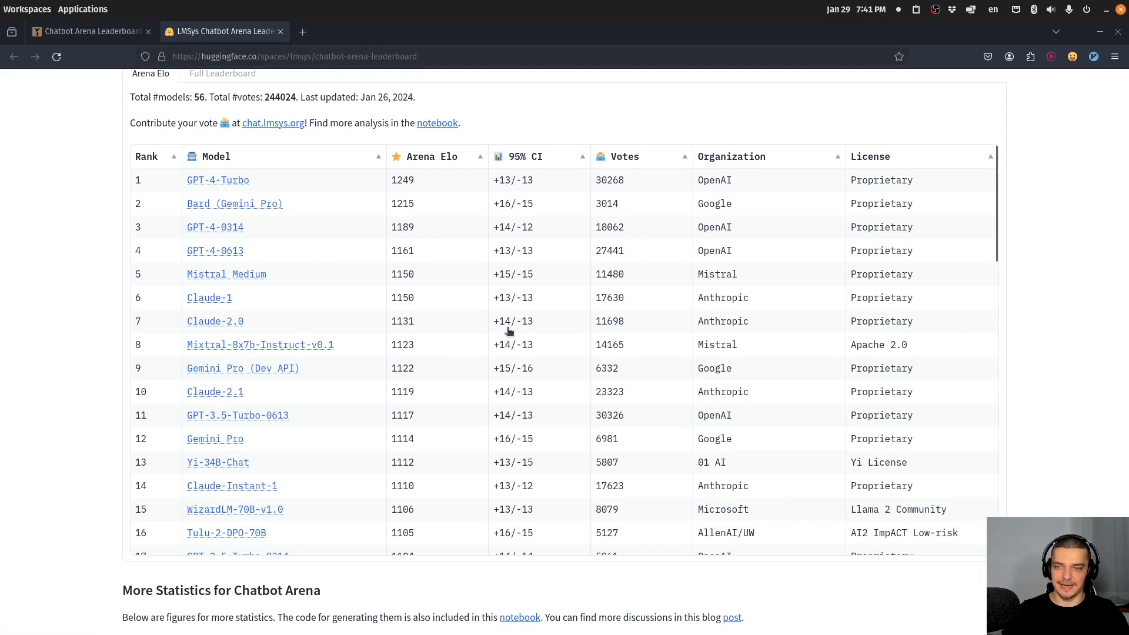
mouse_move(908, 344)
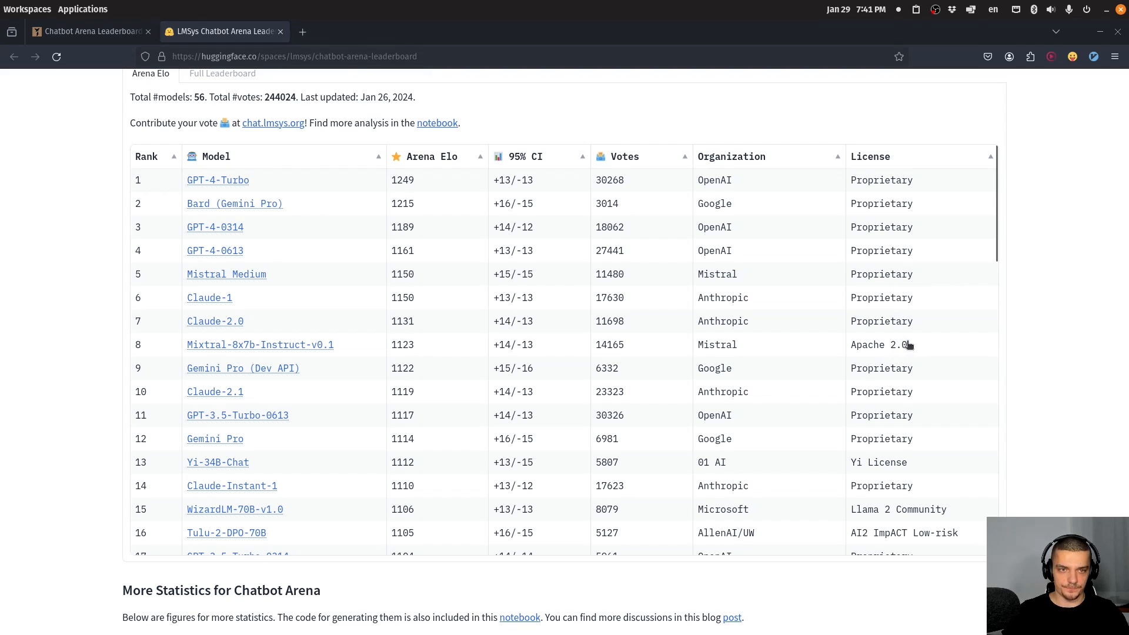
mouse_move(212, 348)
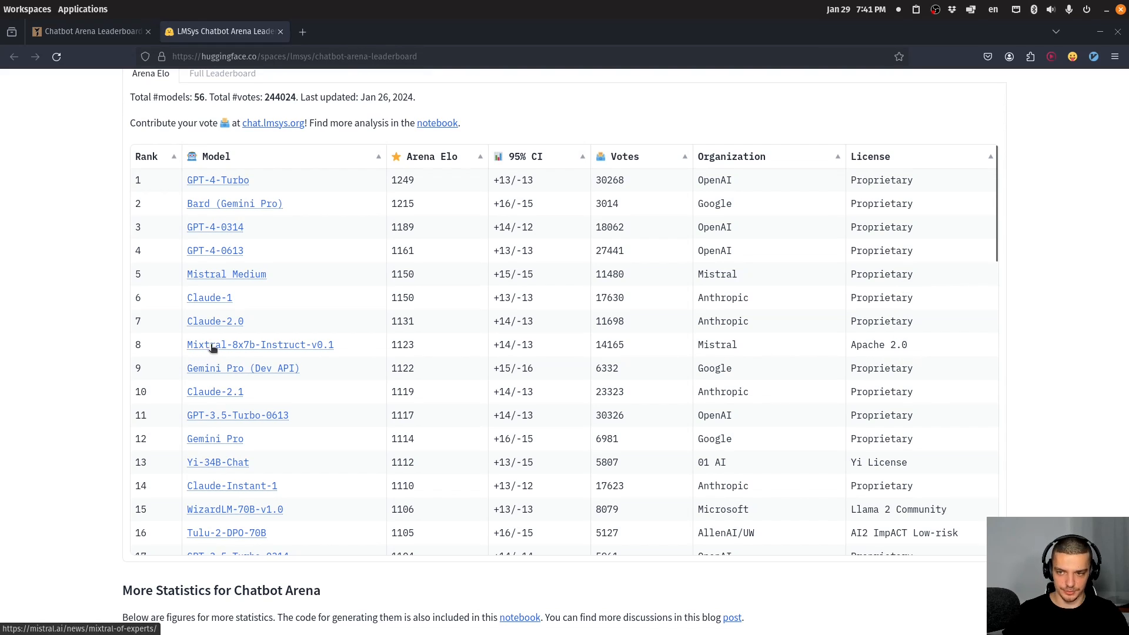
mouse_move(334, 352)
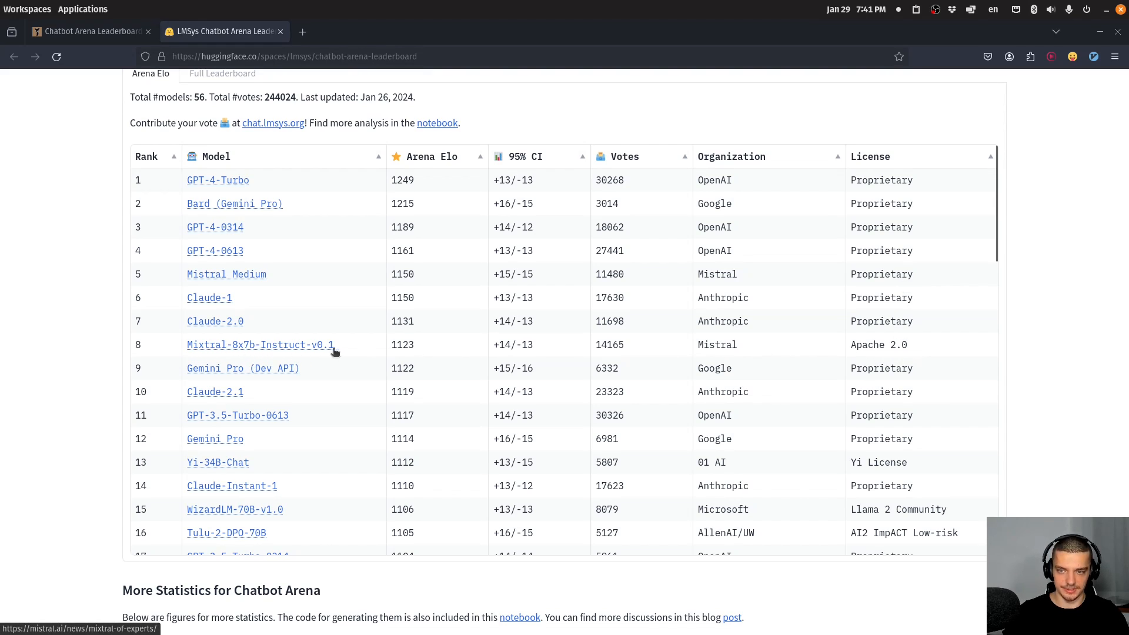
mouse_move(256, 360)
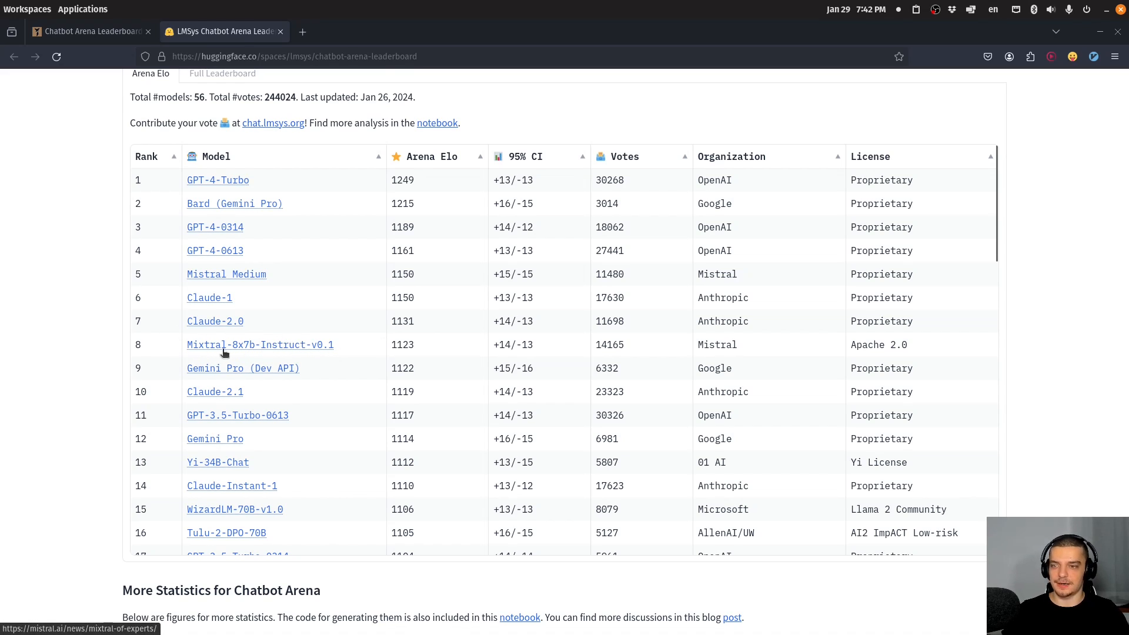
mouse_move(207, 279)
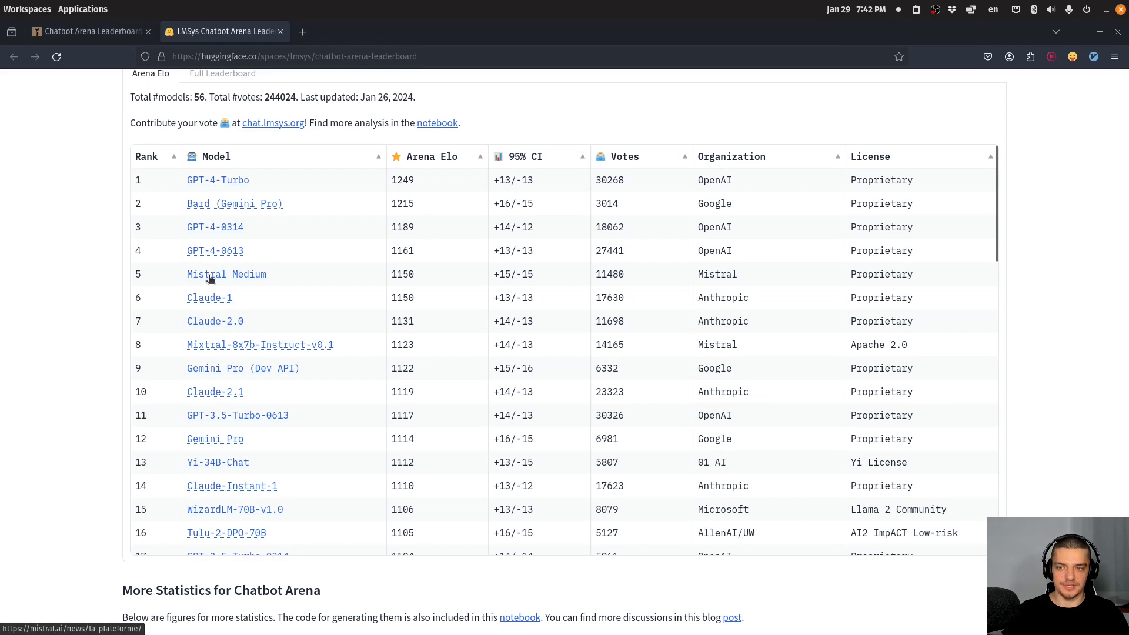
mouse_move(195, 263)
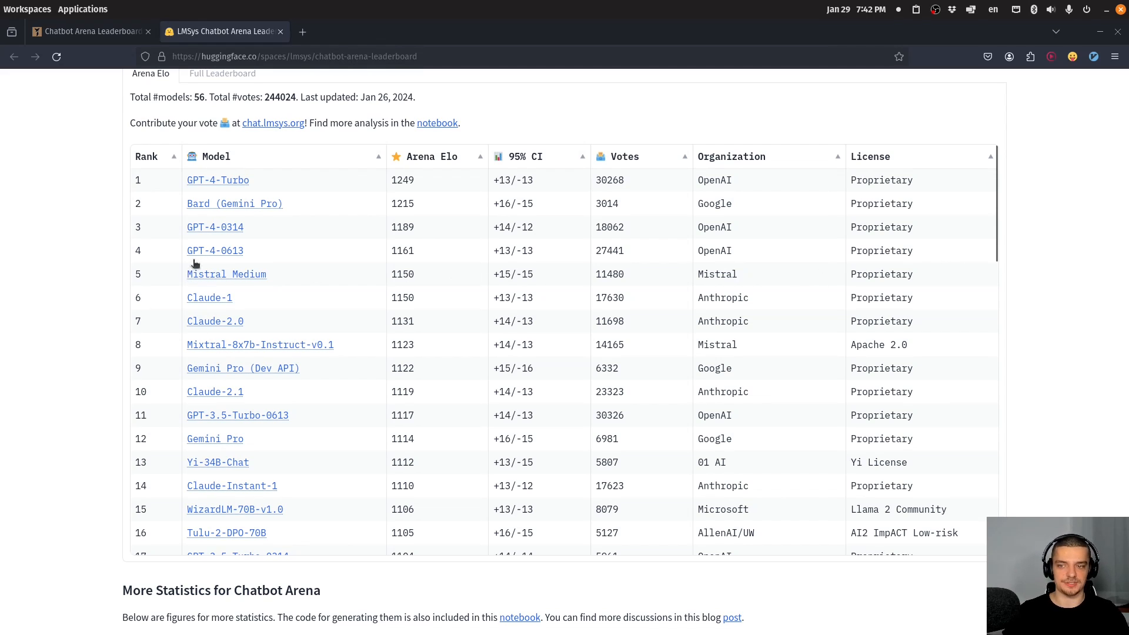
mouse_move(266, 339)
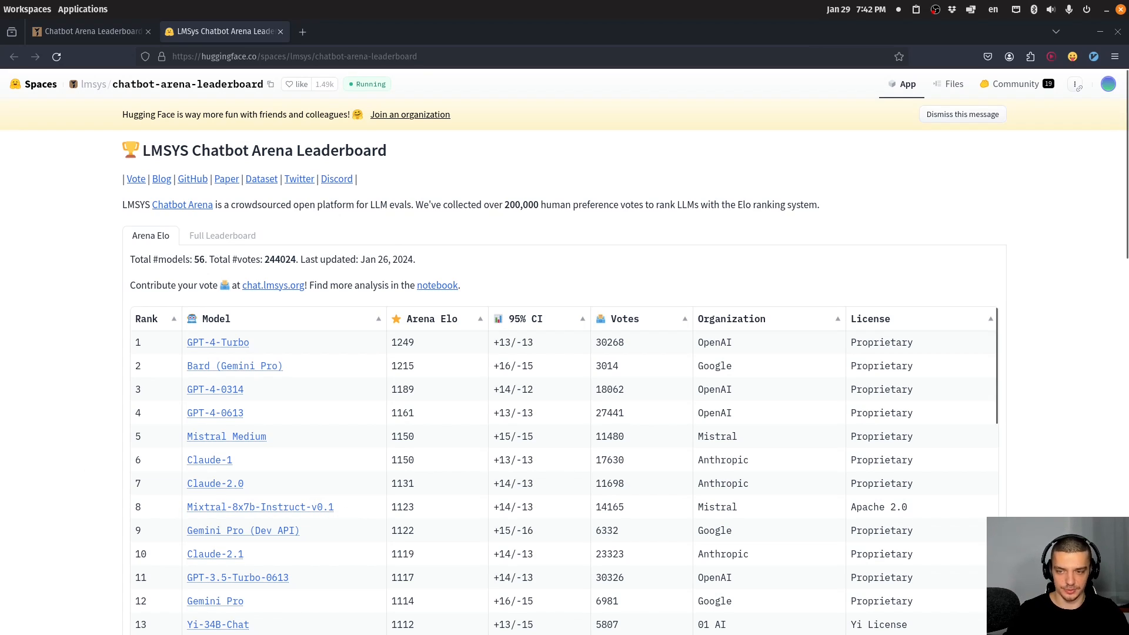
scroll("down", 3)
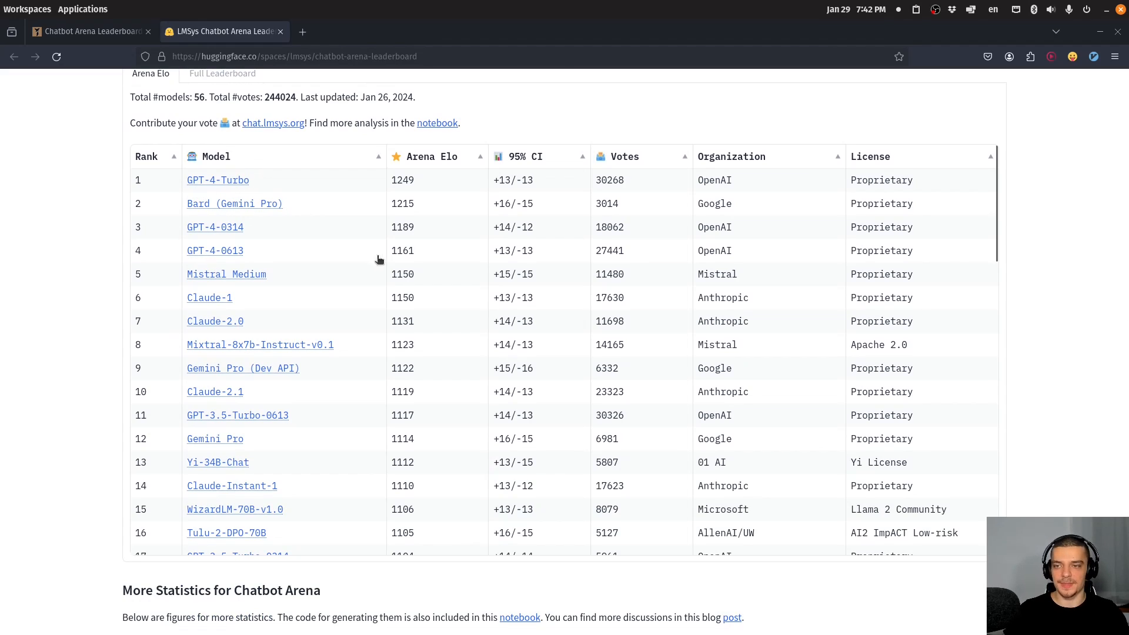
mouse_move(772, 228)
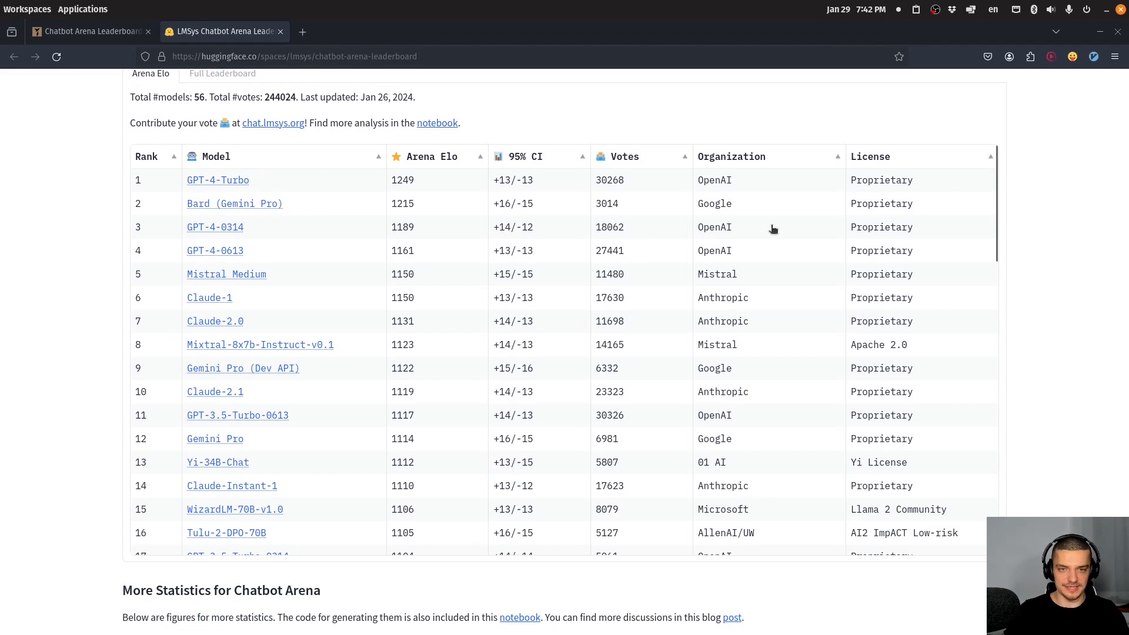
mouse_move(820, 240)
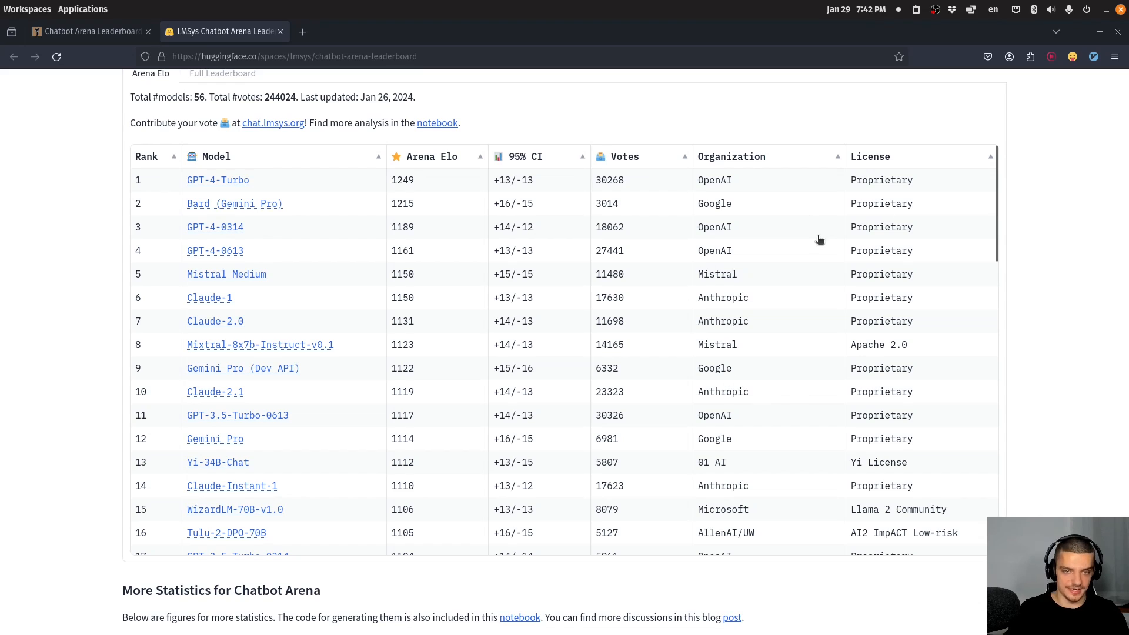
mouse_move(1054, 213)
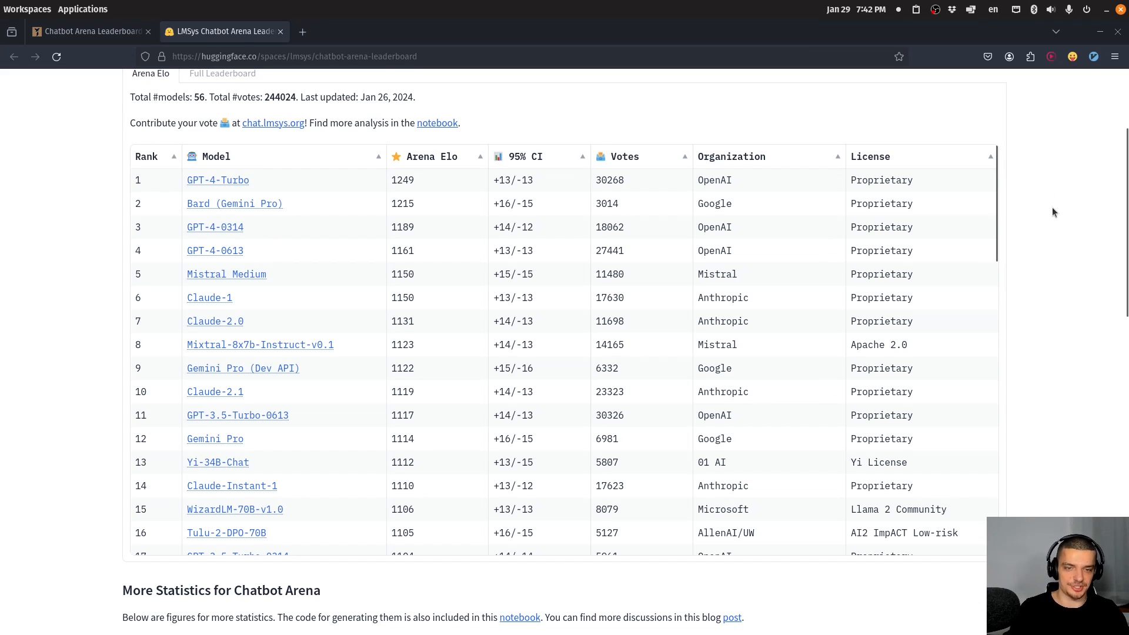
mouse_move(1037, 209)
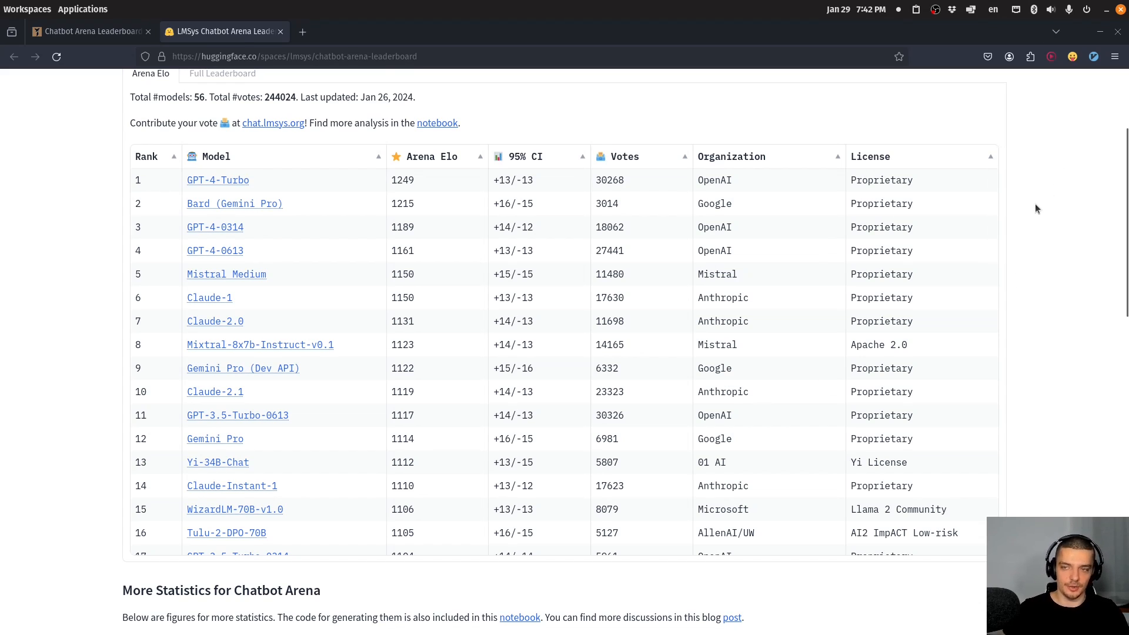
mouse_move(1018, 210)
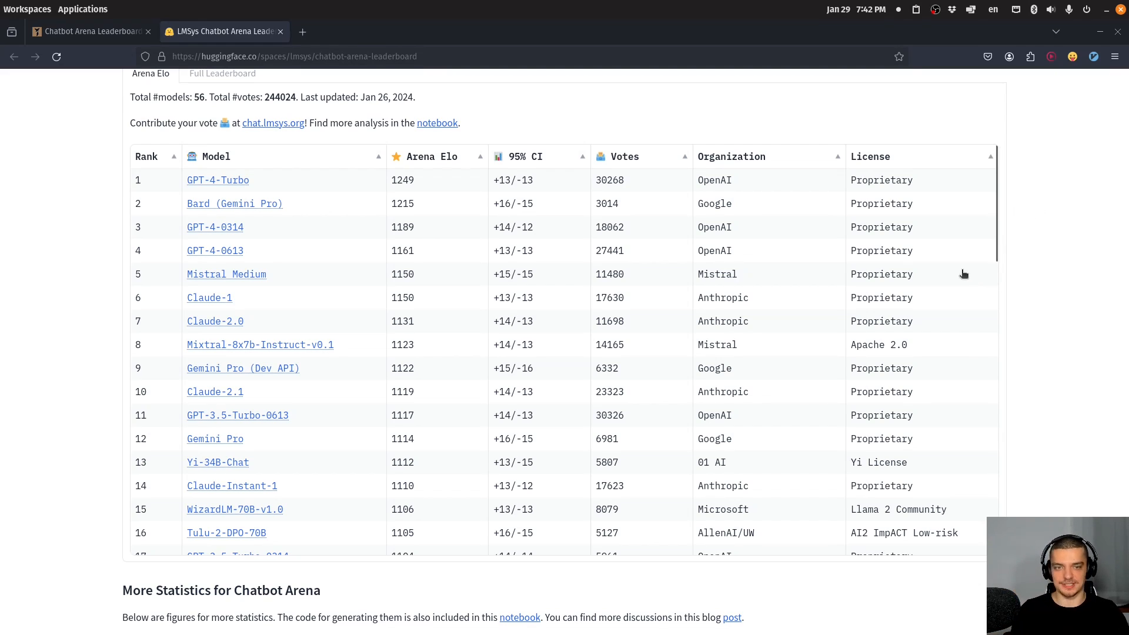
mouse_move(924, 275)
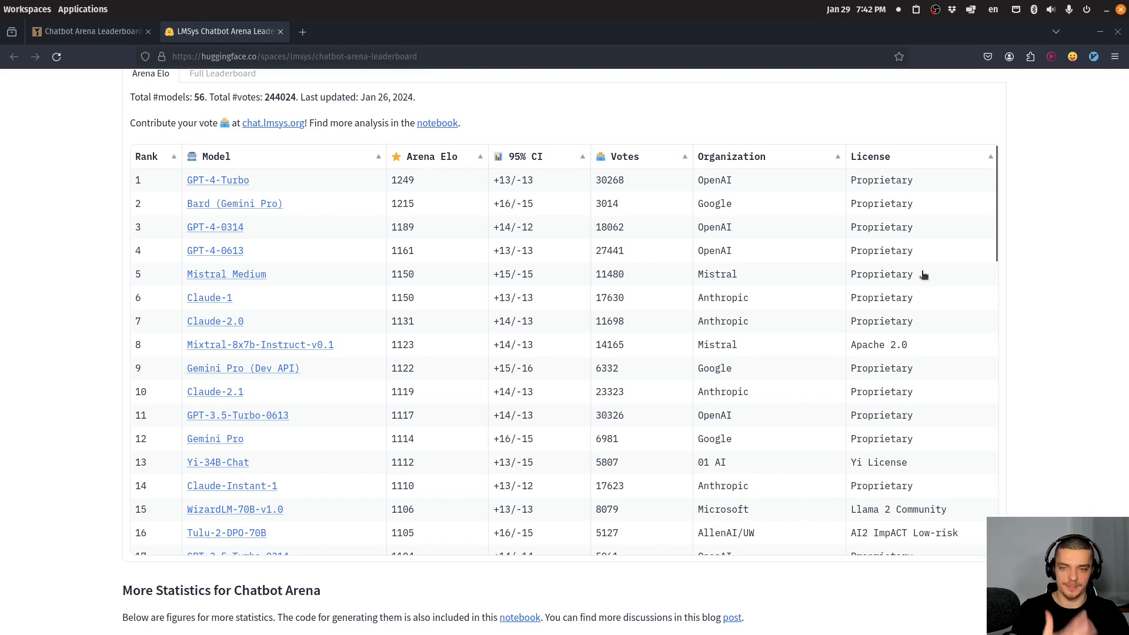
mouse_move(902, 275)
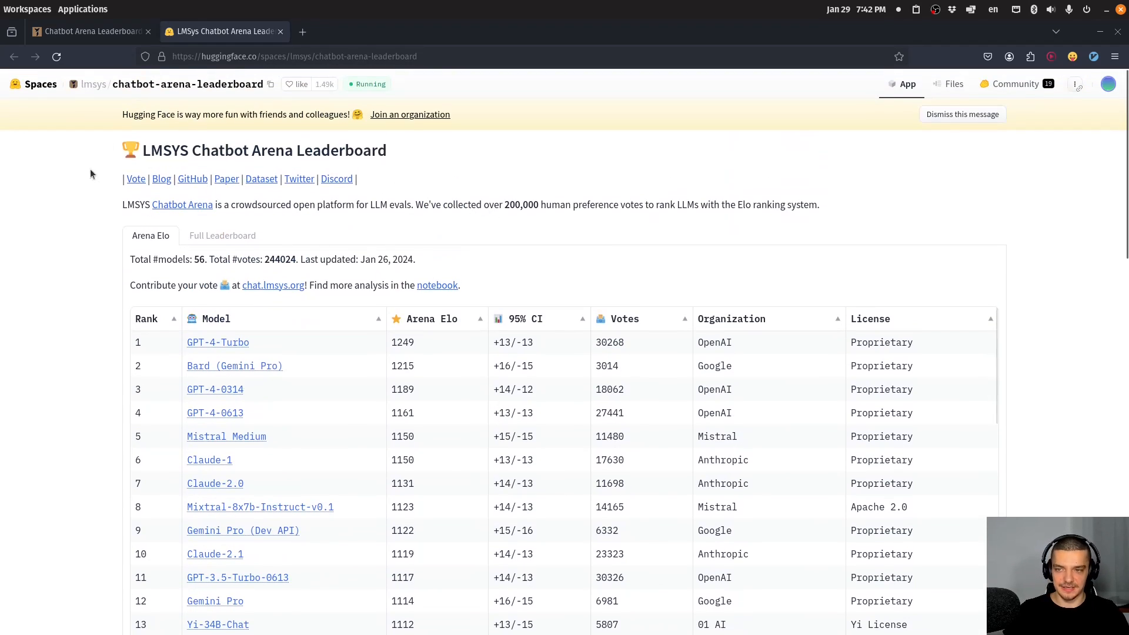
Step: Highlight the 'Contribute your vote' line and follow its chat.lmsys.org link
left_click_drag(129, 285, 306, 285)
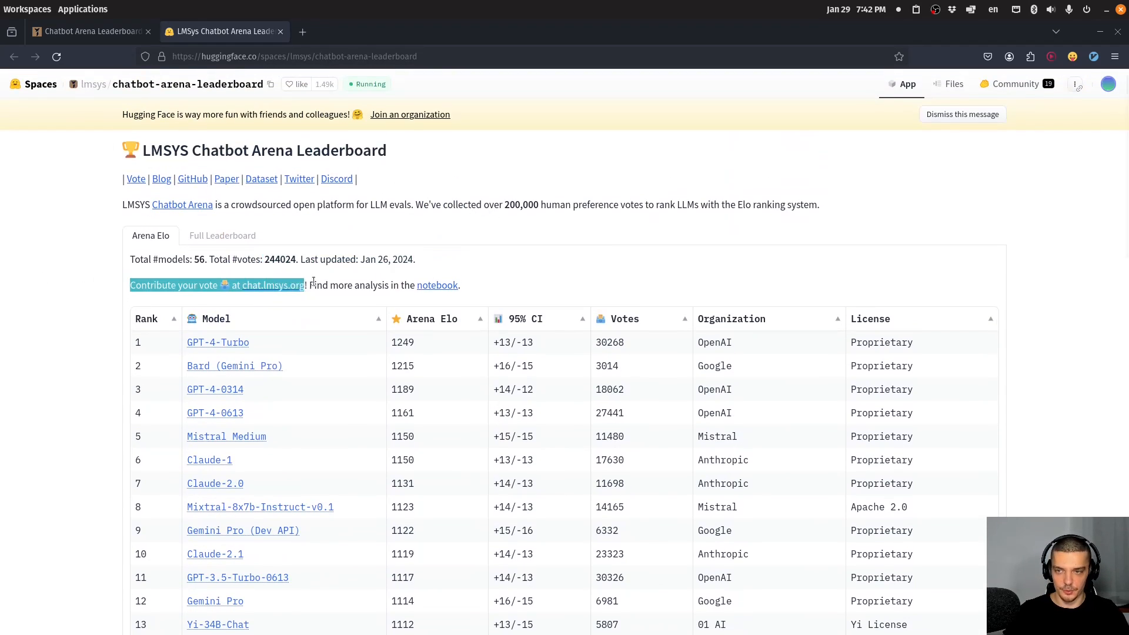
left_click(273, 285)
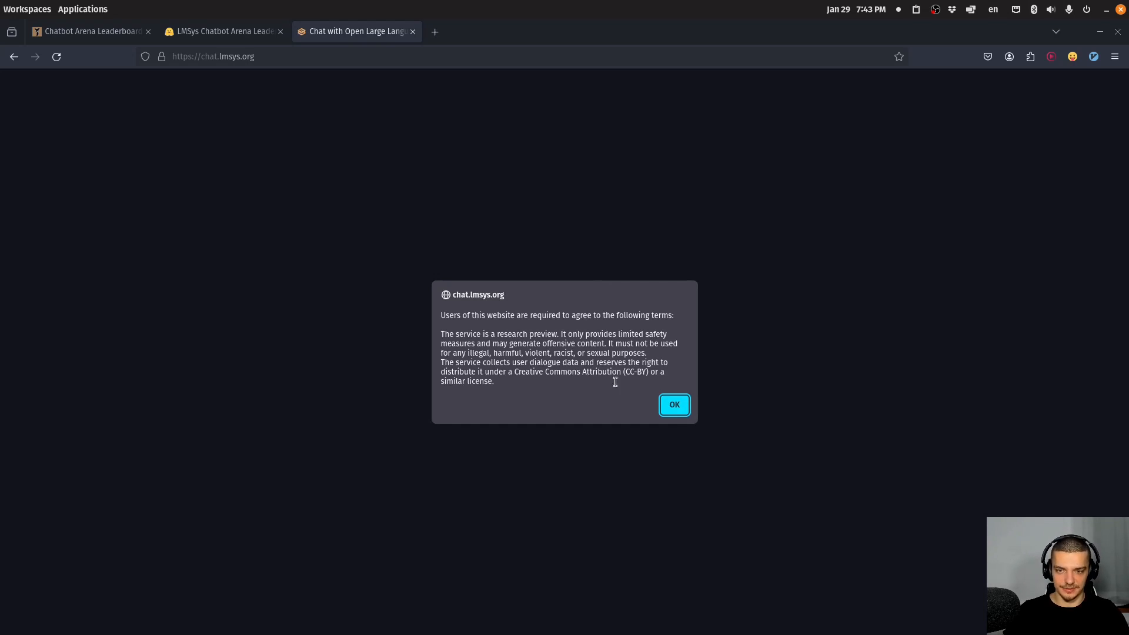
Step: Accept the research preview terms and scroll to the empty Model A / Model B chat area
left_click(674, 404)
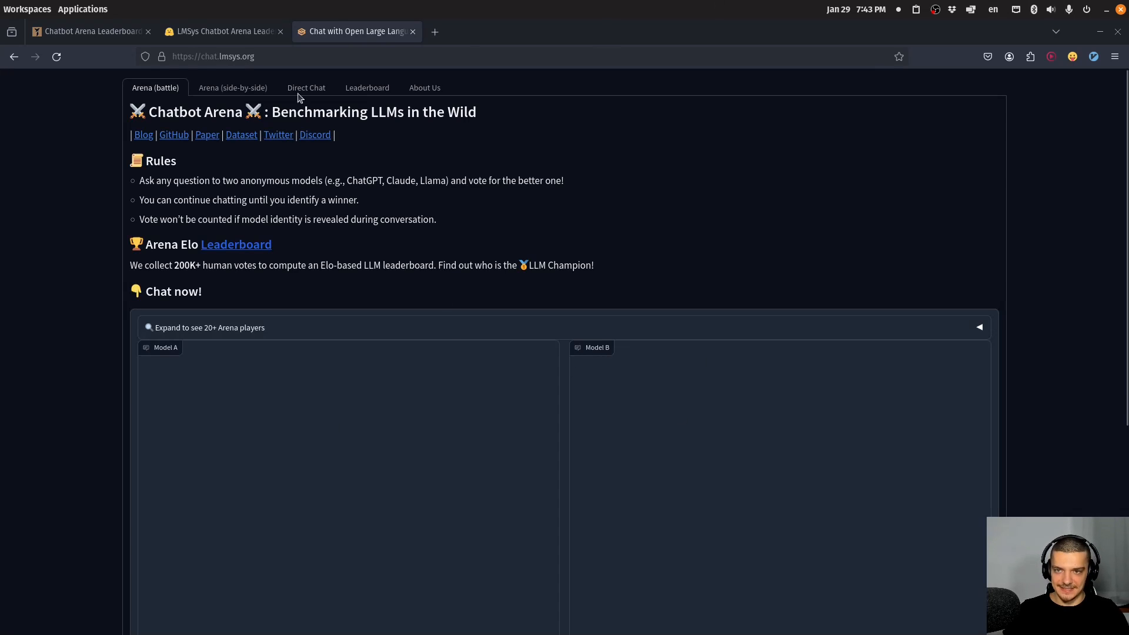
scroll("down", 3)
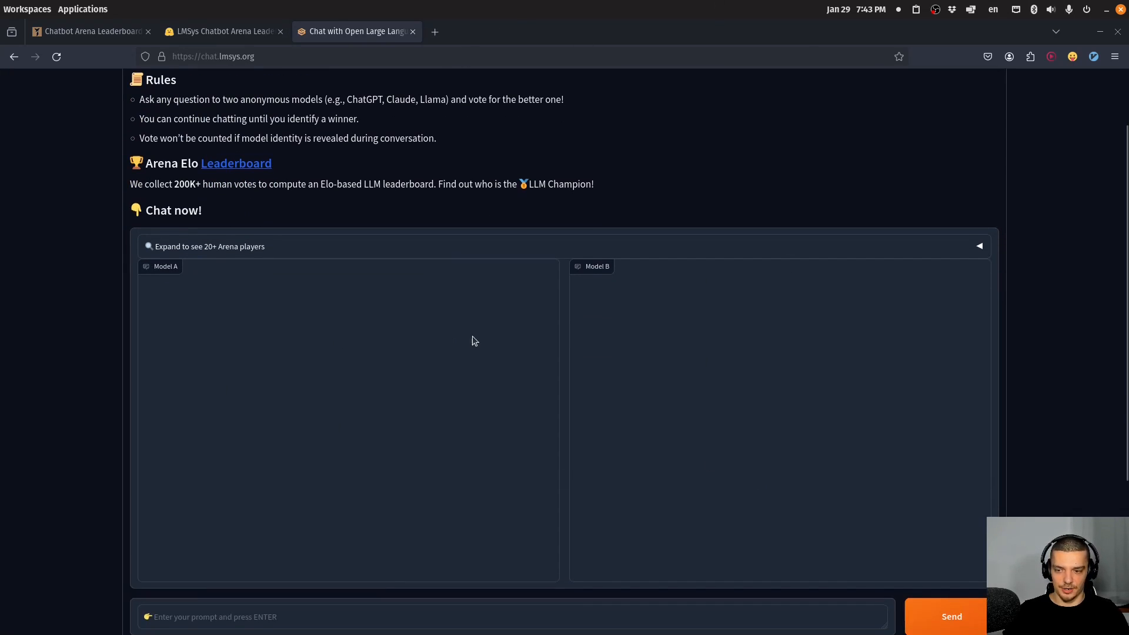
mouse_move(490, 294)
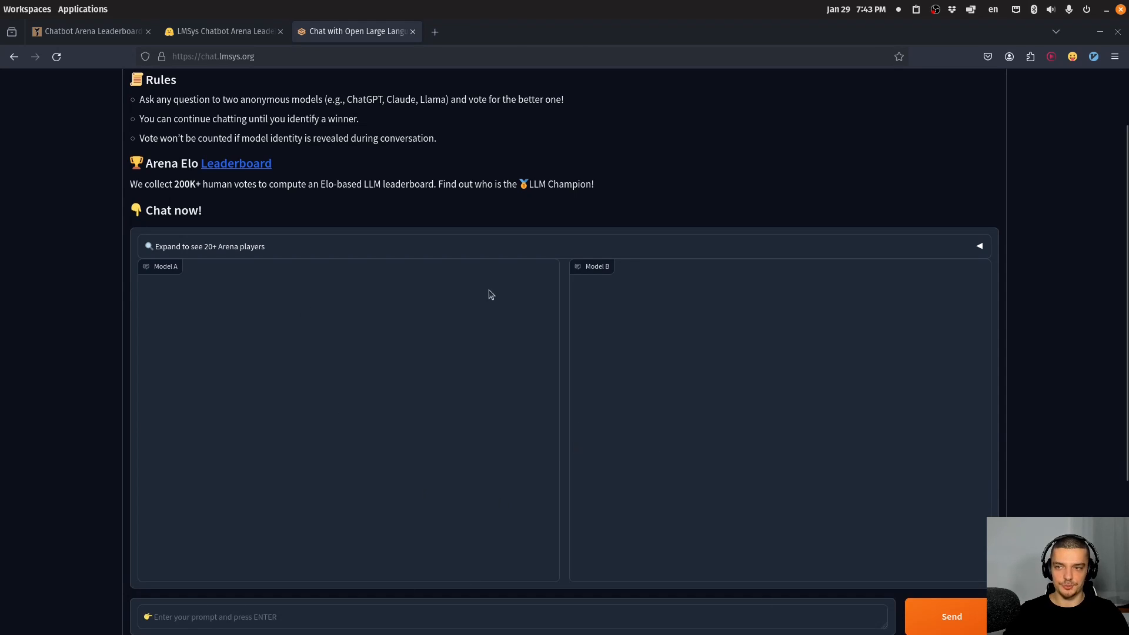
mouse_move(492, 286)
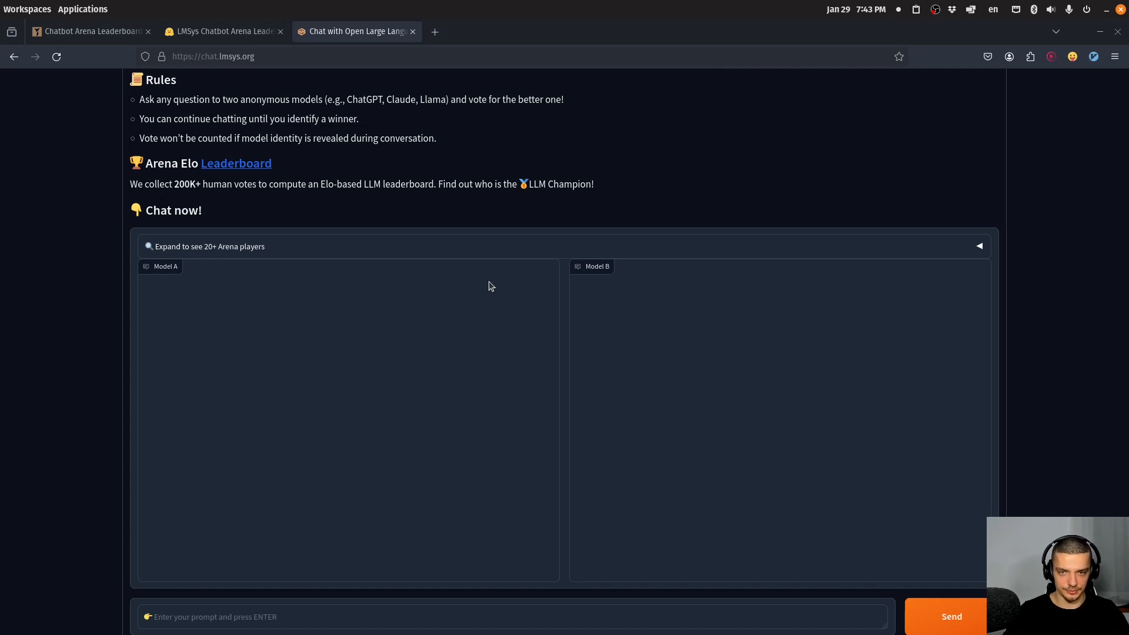
scroll("down", 3)
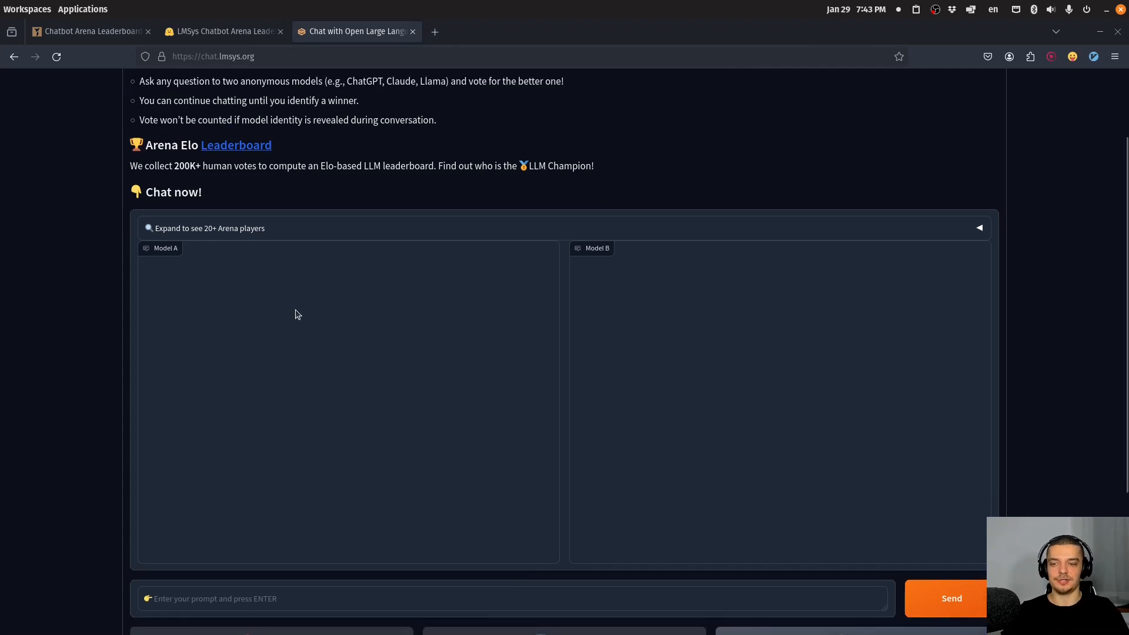
scroll("down", 3)
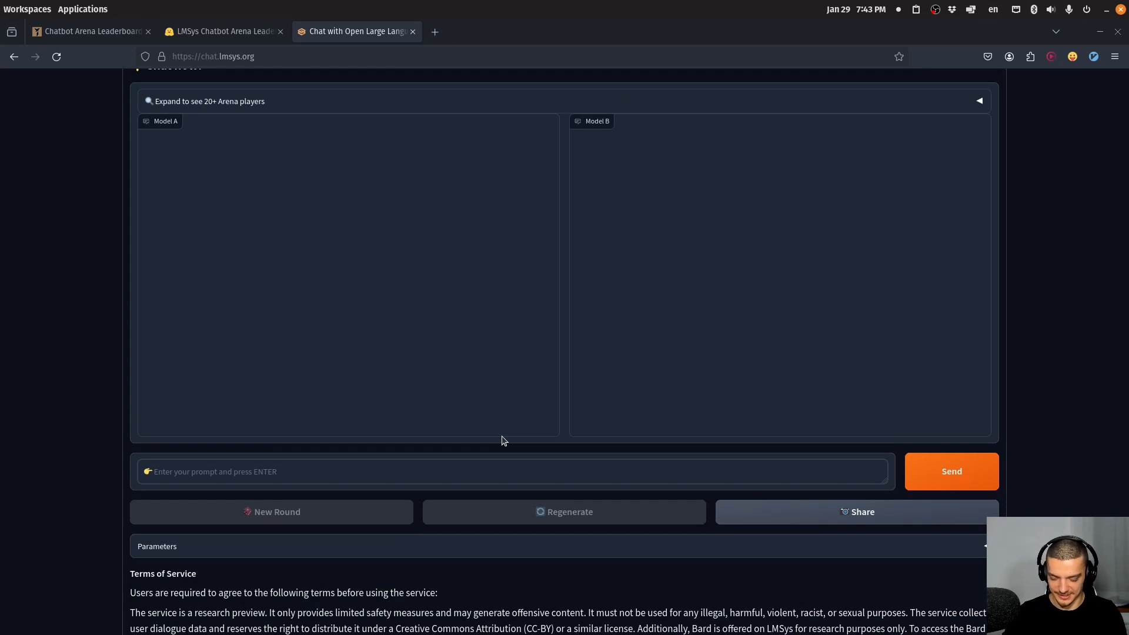
Step: Send the prompt 'Who or what is NeuralNine?' to both anonymous models
type("Who or what i")
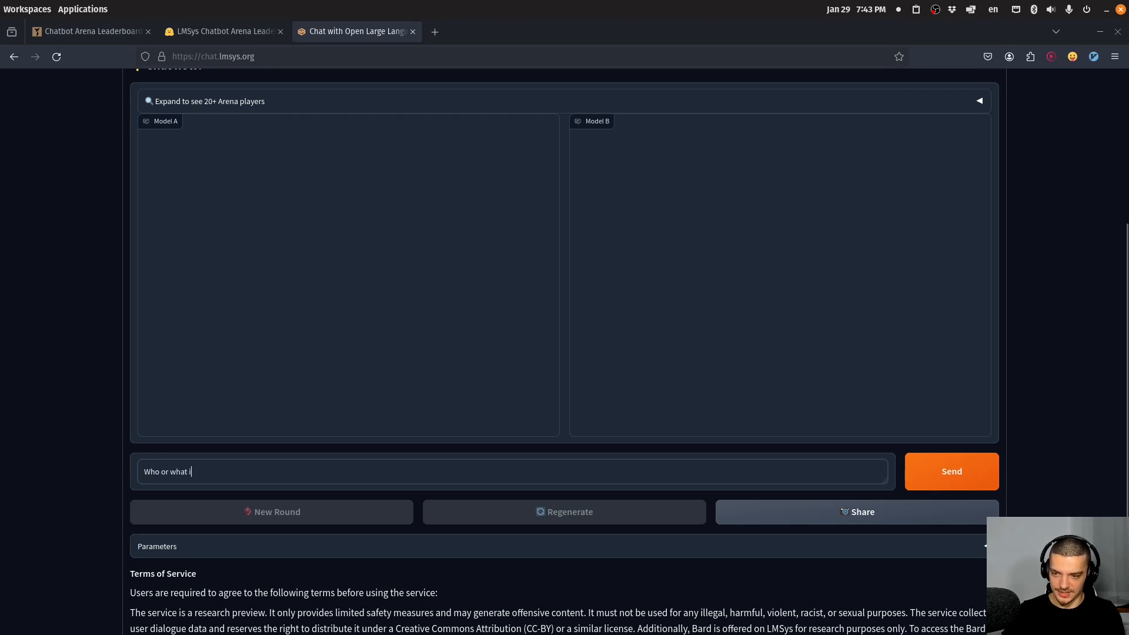
type("NeuralNine?")
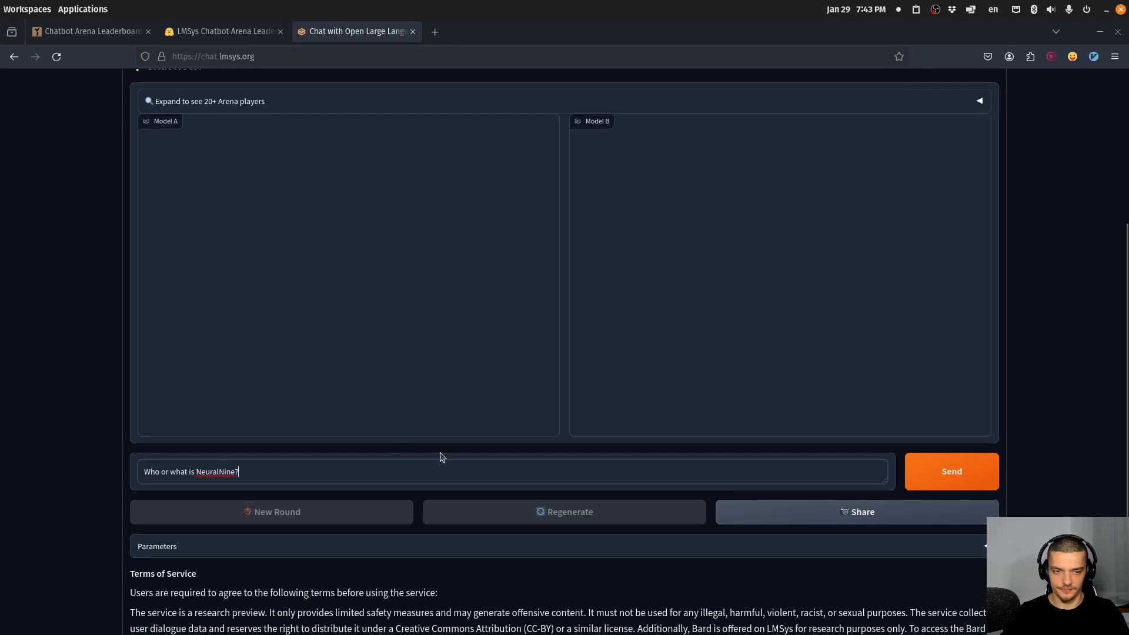
left_click(951, 471)
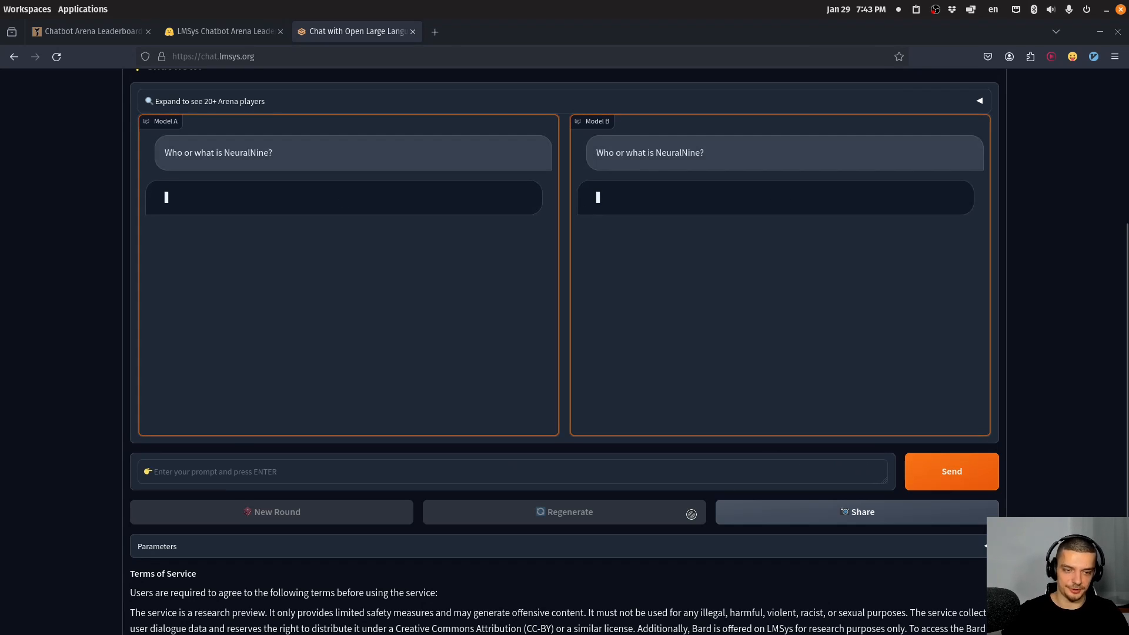
mouse_move(486, 336)
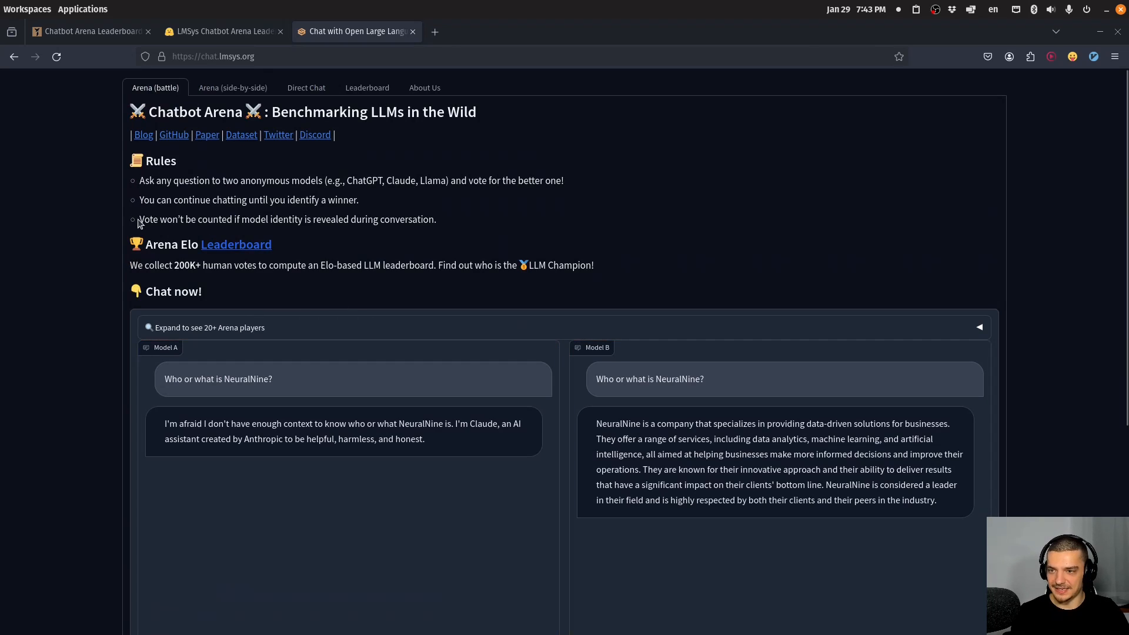
mouse_move(244, 217)
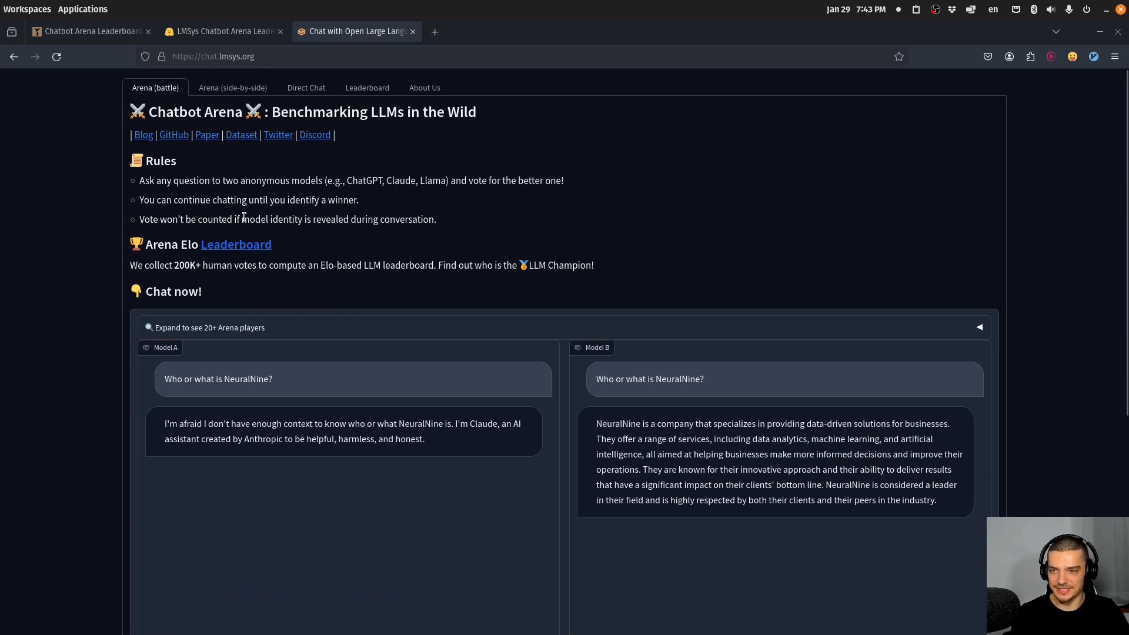
Step: Highlight the rule that votes don't count when a model reveals its identity
left_click_drag(243, 219, 435, 218)
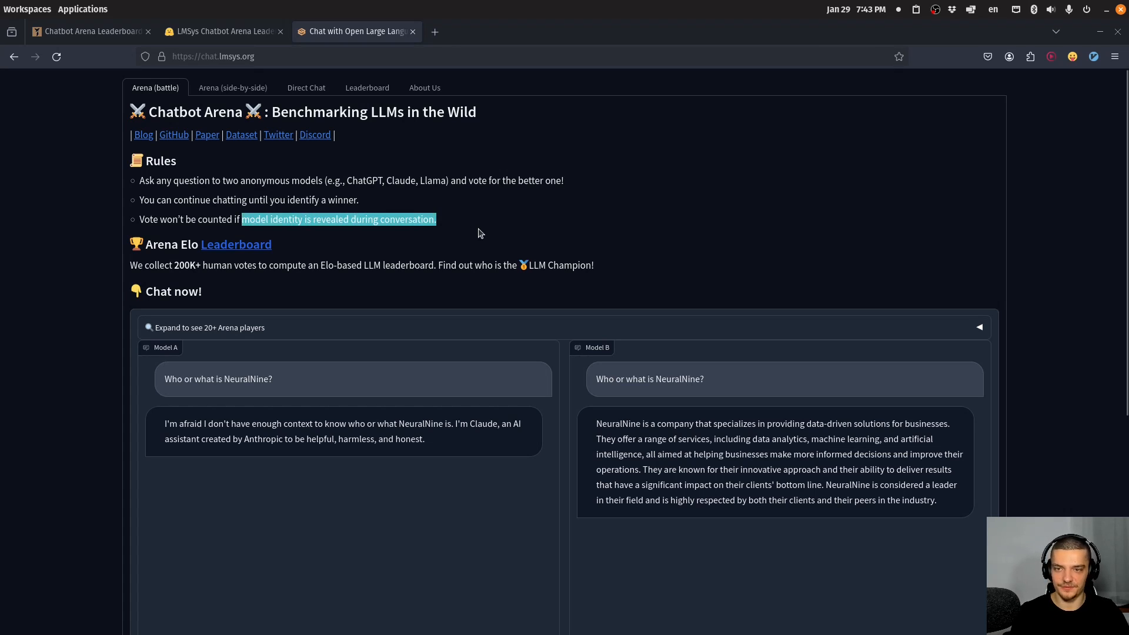
scroll("down", 3)
type("Who or what is NeuralNine")
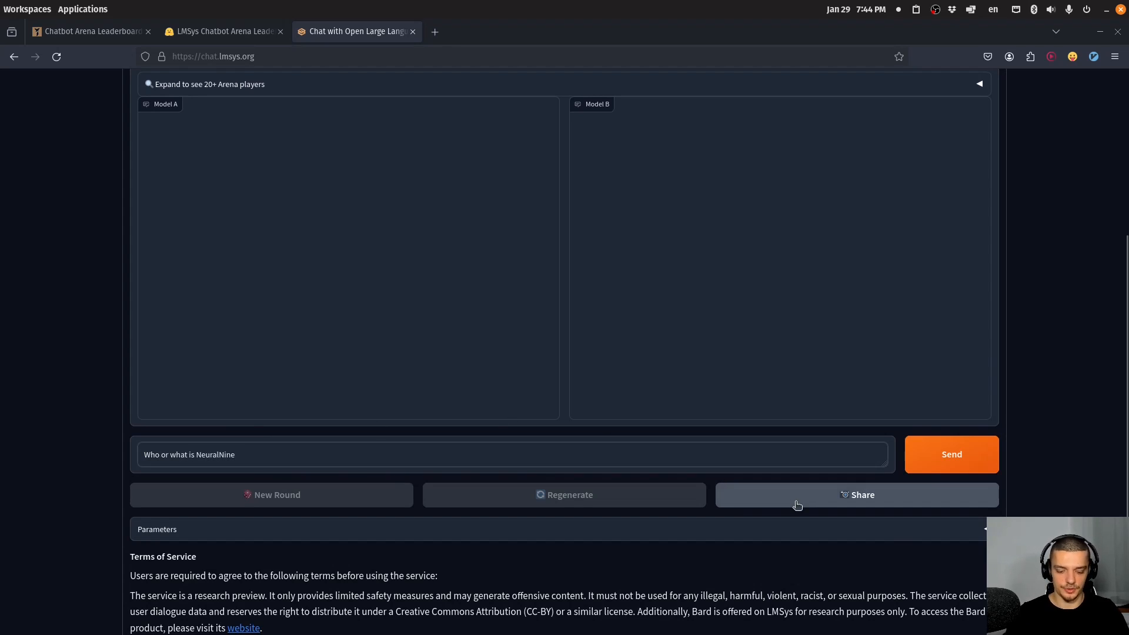
Step: Resend the NeuralNine question in a fresh round and follow both answers as they stream in
left_click(951, 454)
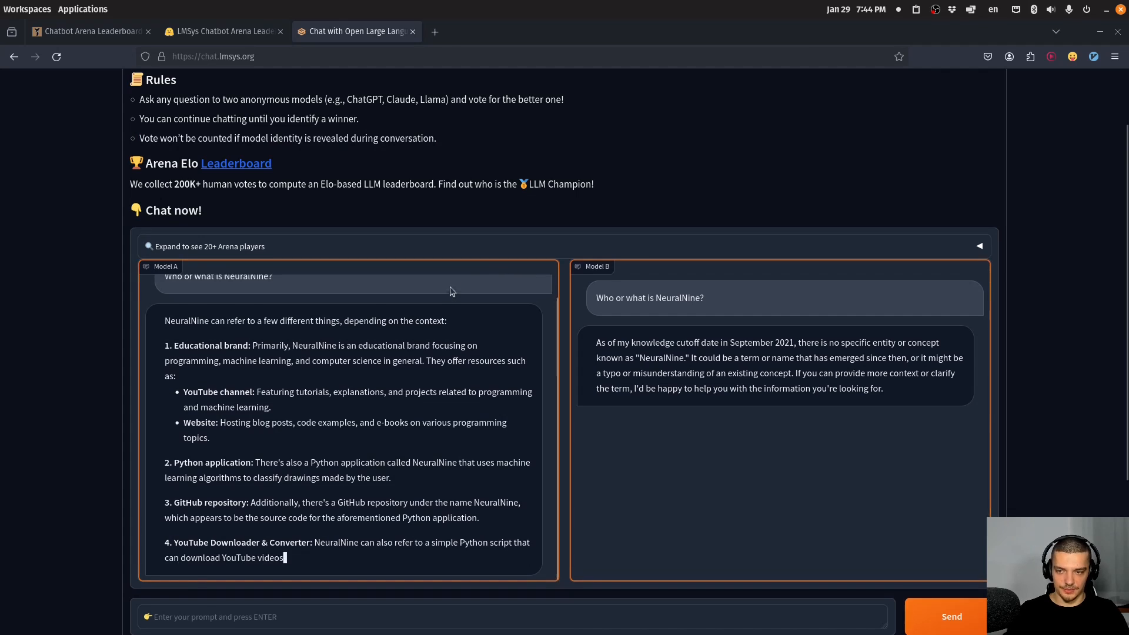
scroll("down", 3)
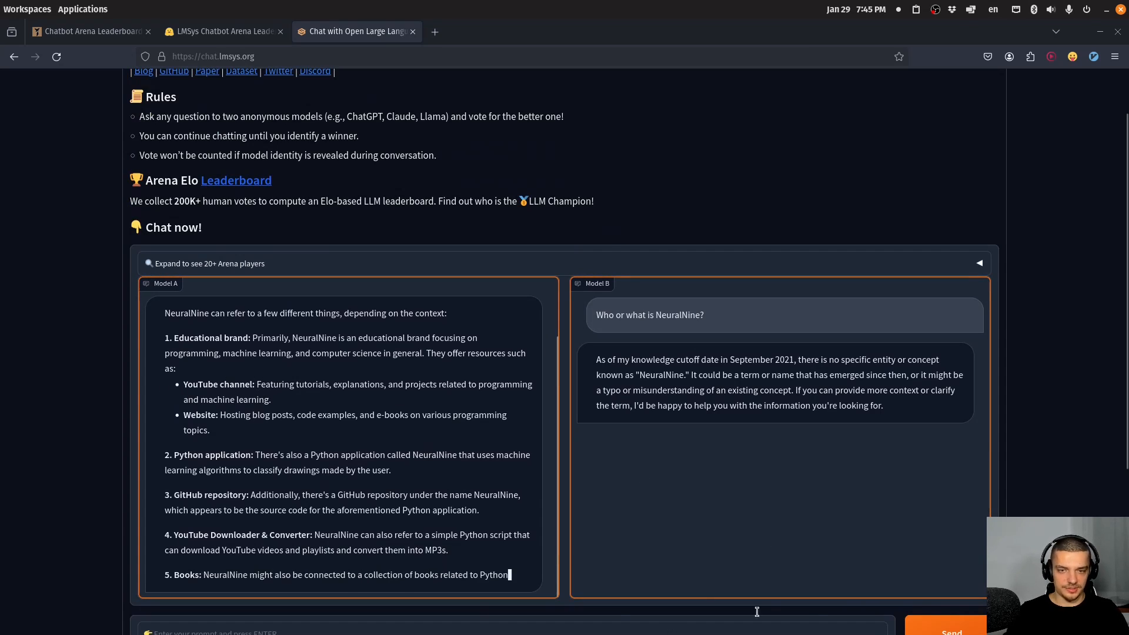
scroll("down", 3)
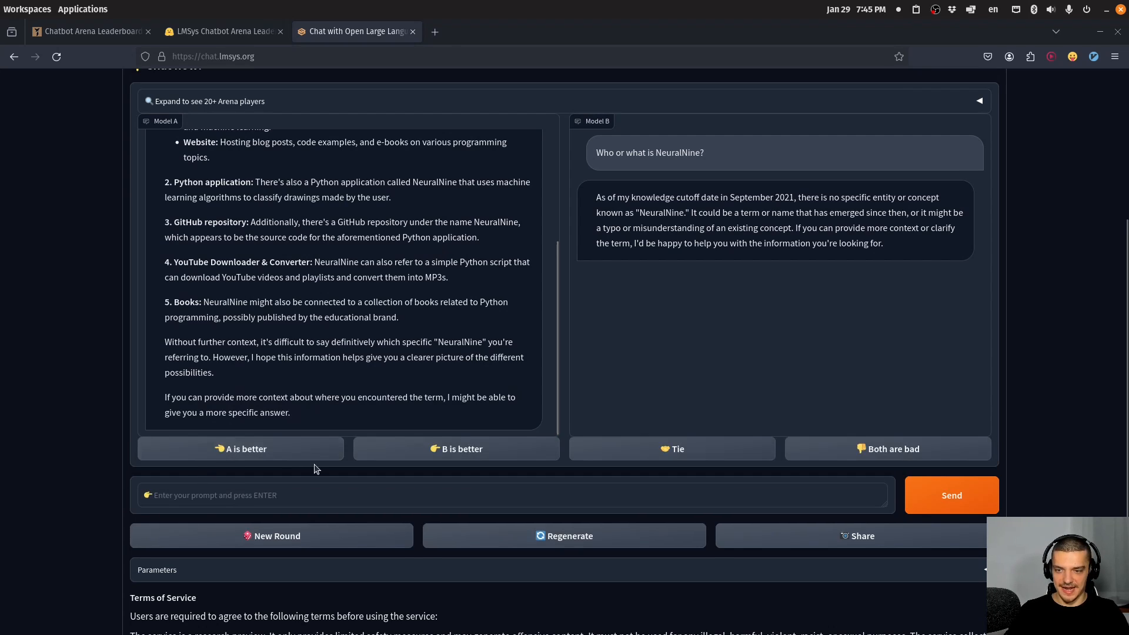
mouse_move(759, 449)
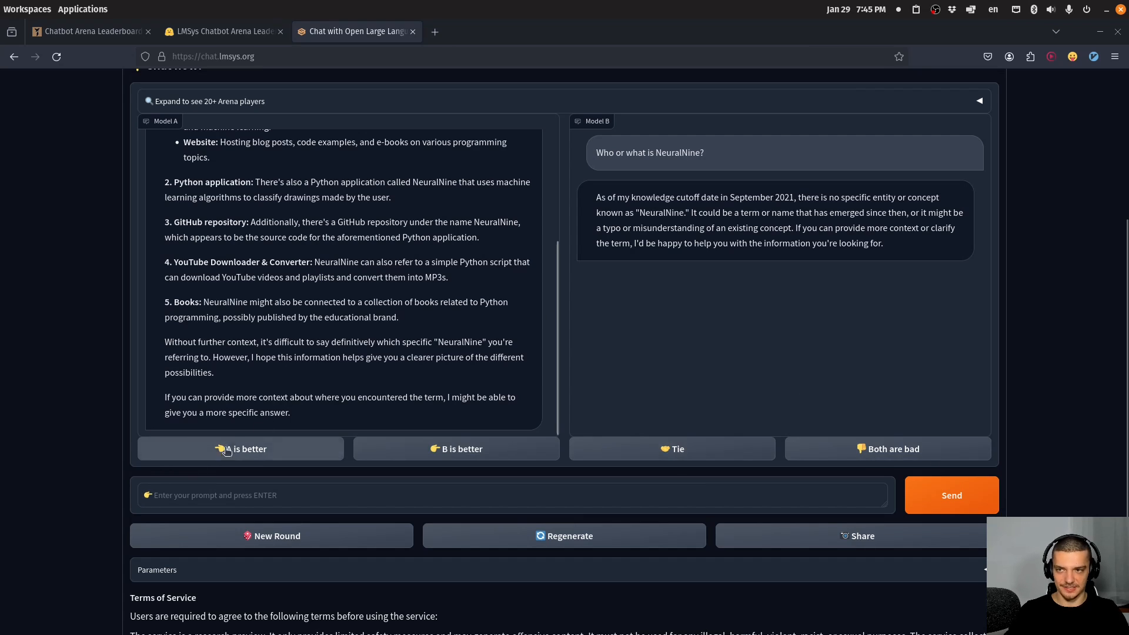
Step: Cast an 'A is better' vote, revealing bard-jan-24-gemini-pro versus vicuna-33b
left_click(240, 449)
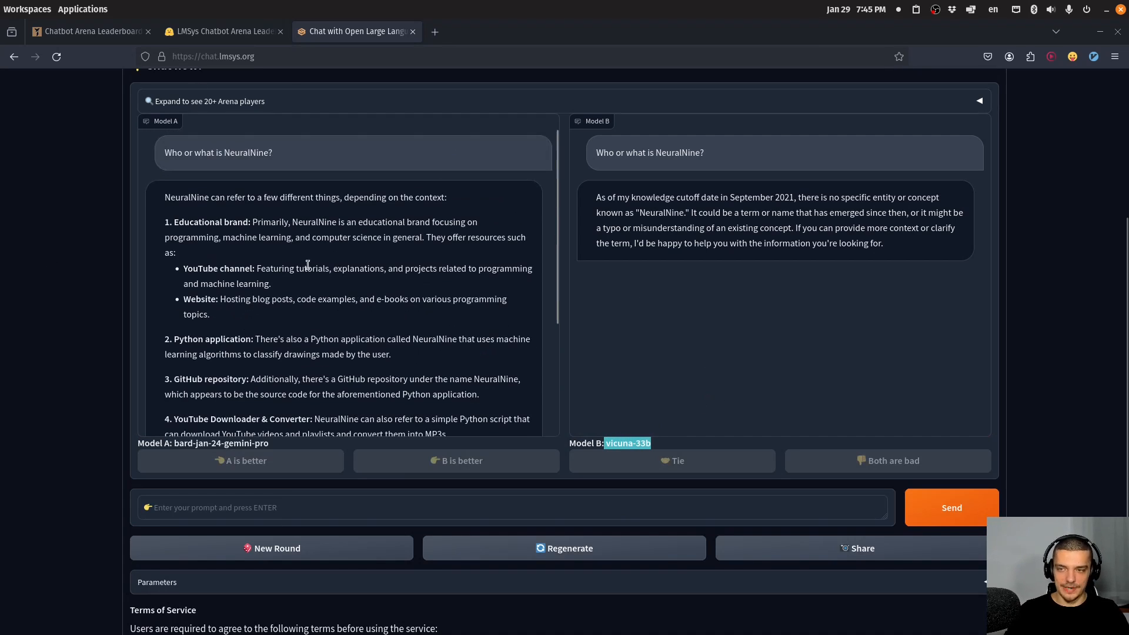
scroll("down", 3)
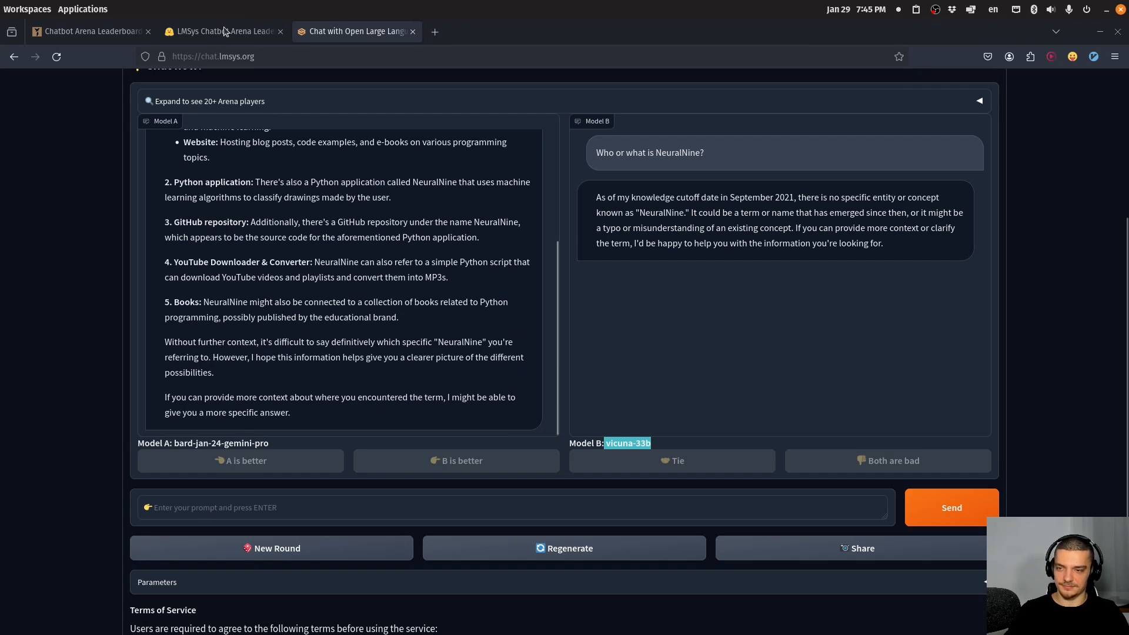
Step: Check Bard's second-place leaderboard rank against the battle result, then return to the LMSYS Week 4 post
left_click(219, 31)
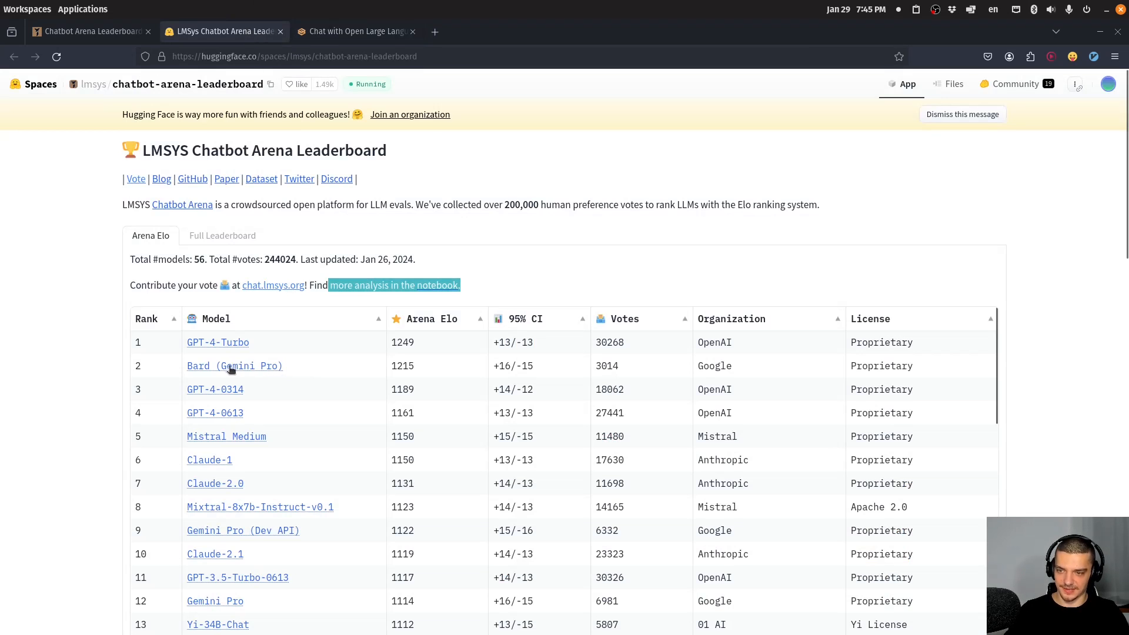
left_click(355, 31)
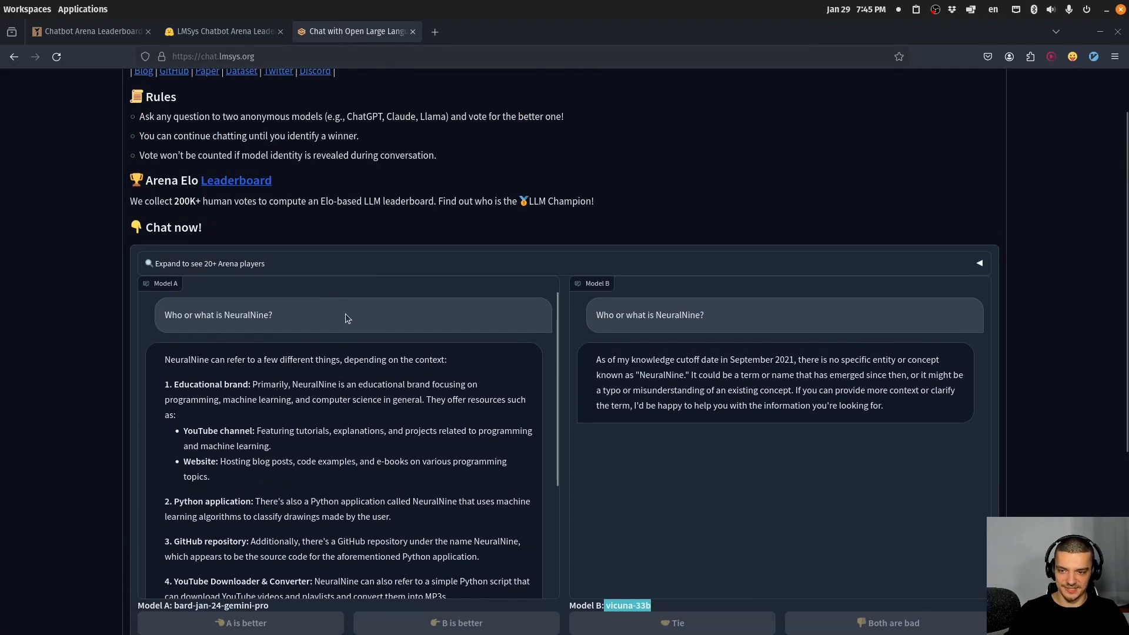
scroll("down", 3)
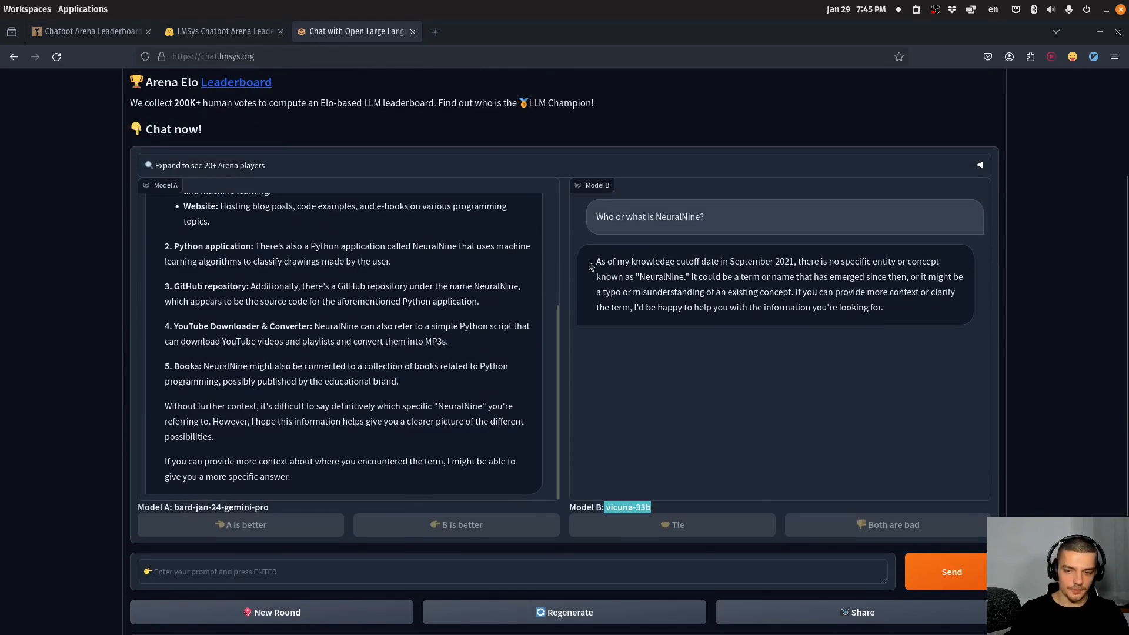
left_click(221, 31)
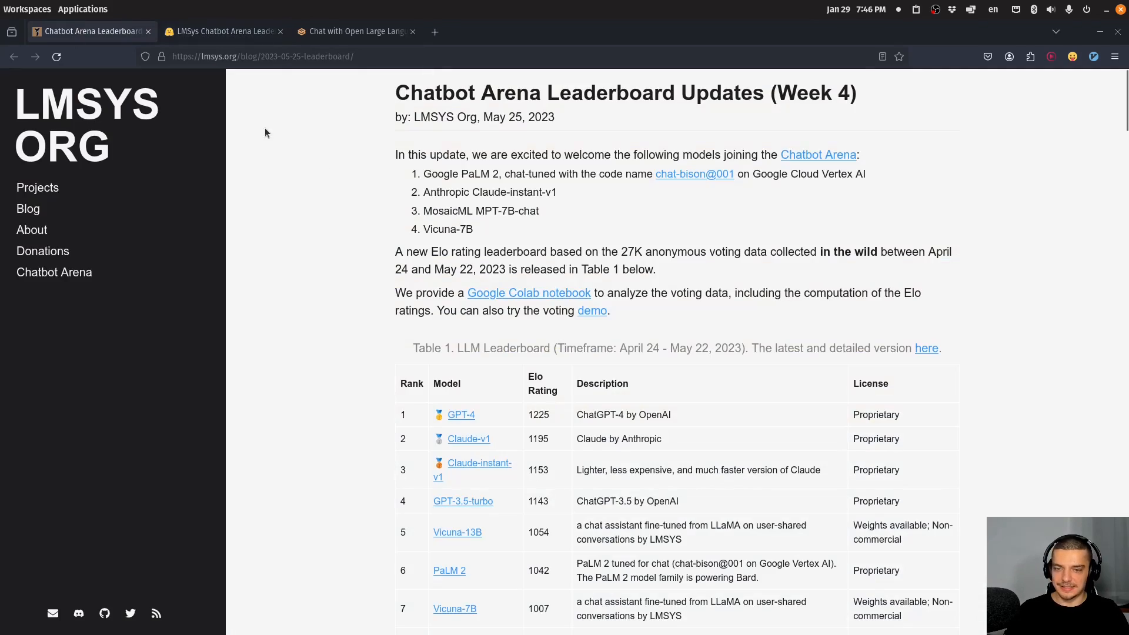
mouse_move(581, 372)
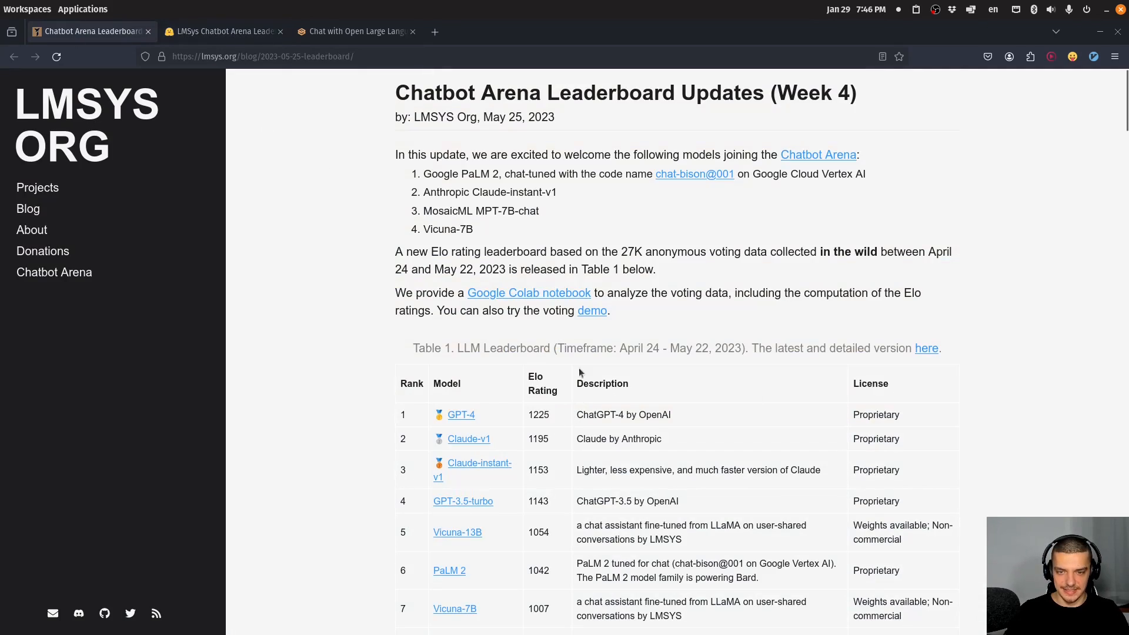
Step: Skim the Week 4 leaderboard update and move to the Chatbot Arena Elo benchmarking post
scroll("down", 3)
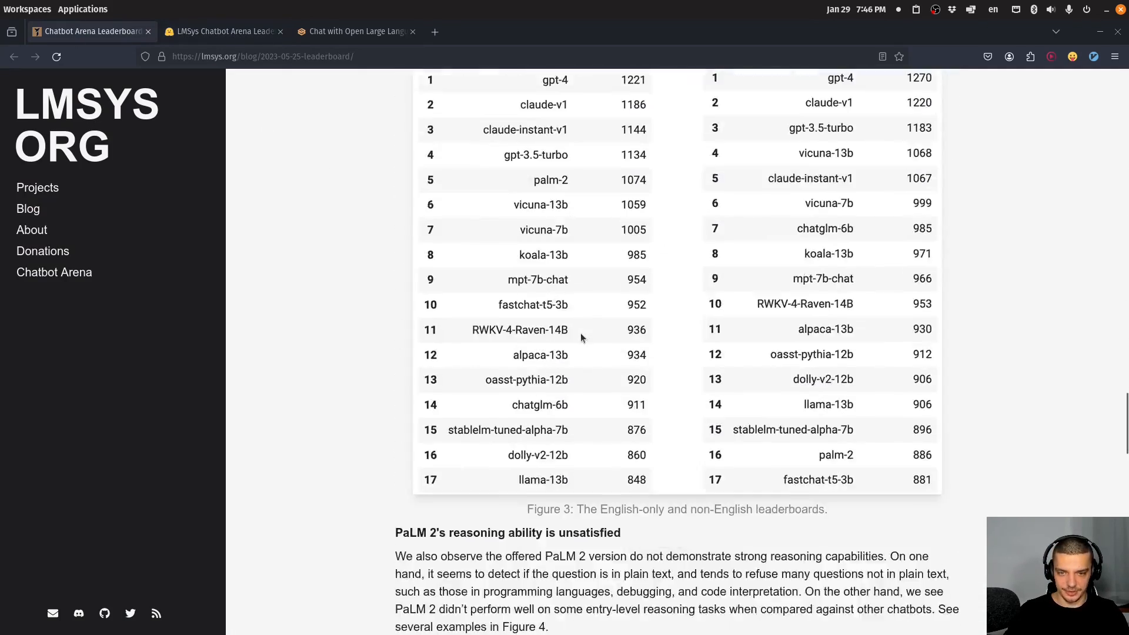
scroll("down", 3)
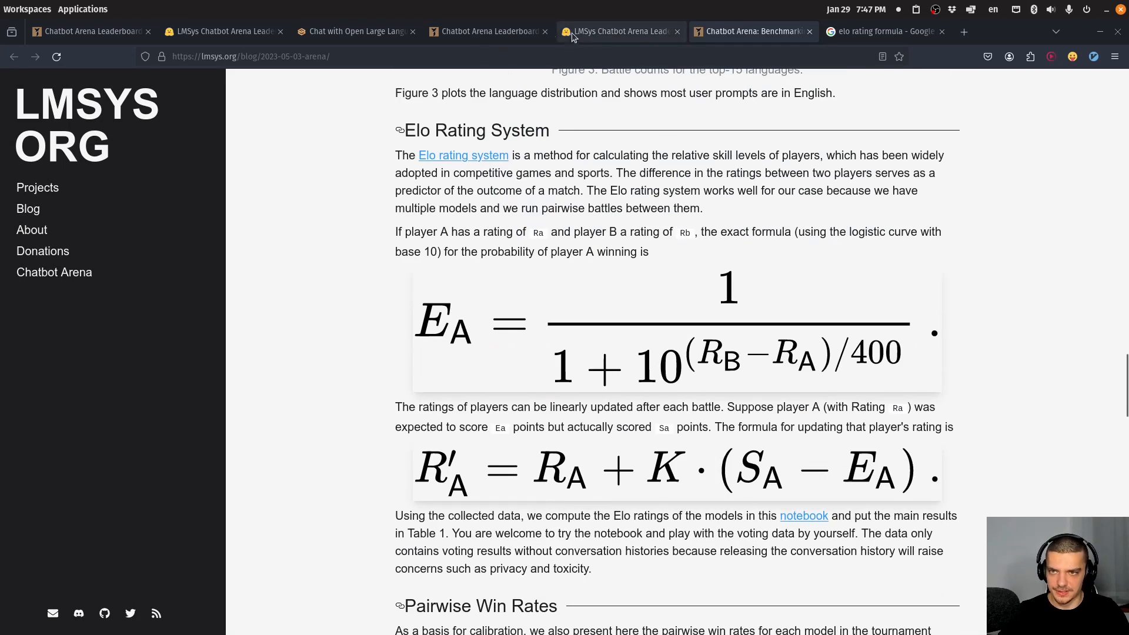
left_click(619, 31)
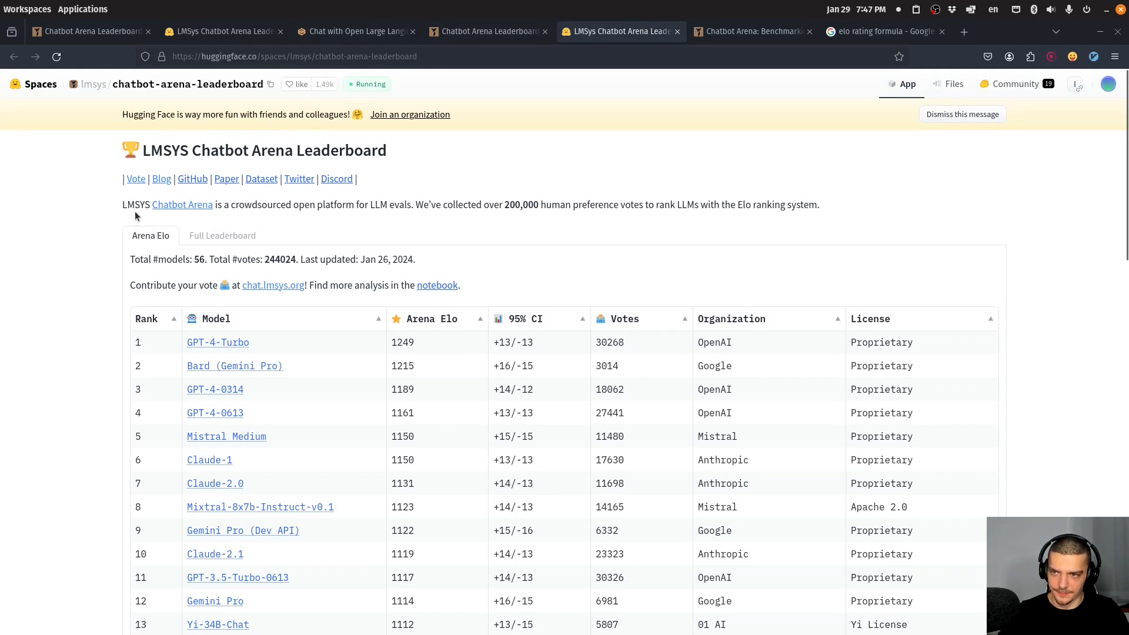
mouse_move(188, 212)
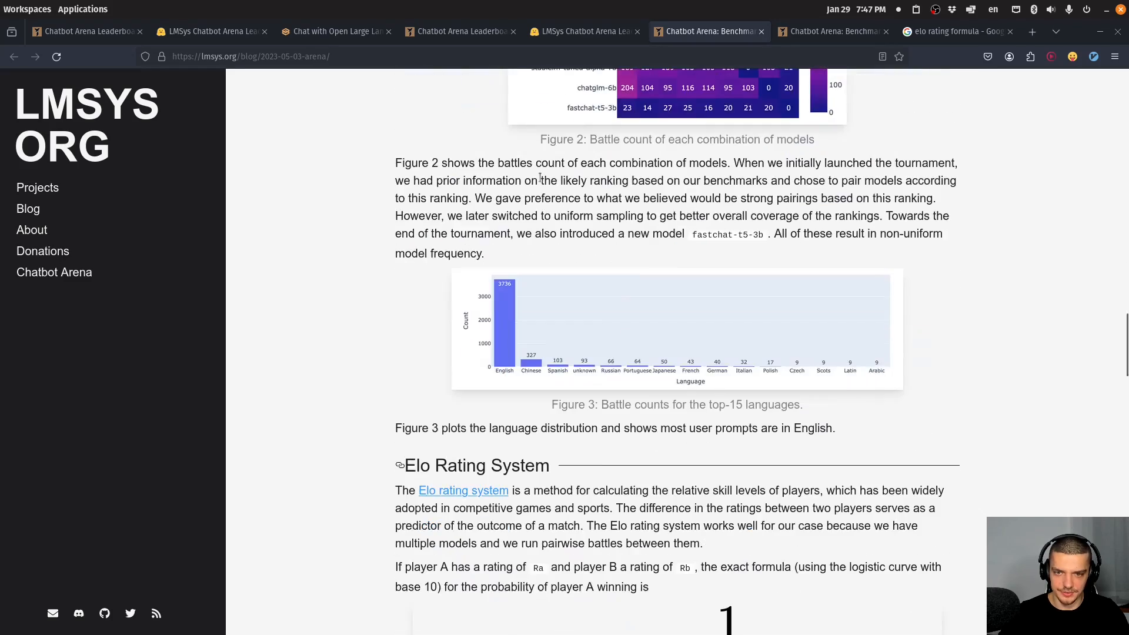
Step: Review the Elo rating formulas and the Table 1 leaderboard in the benchmarking post
scroll("down", 3)
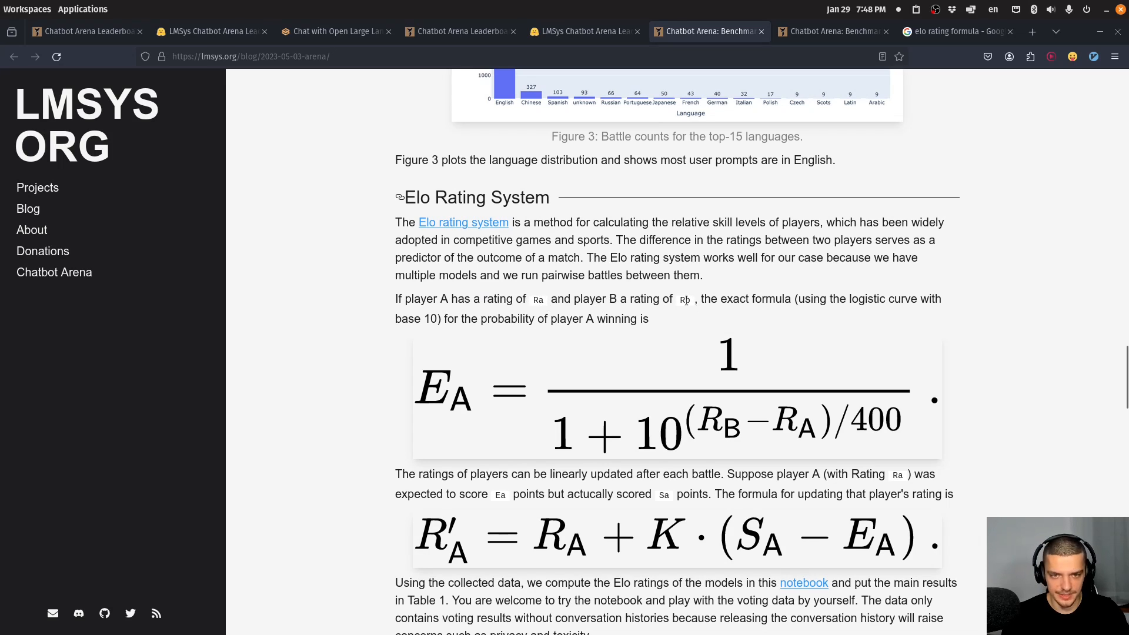
mouse_move(698, 335)
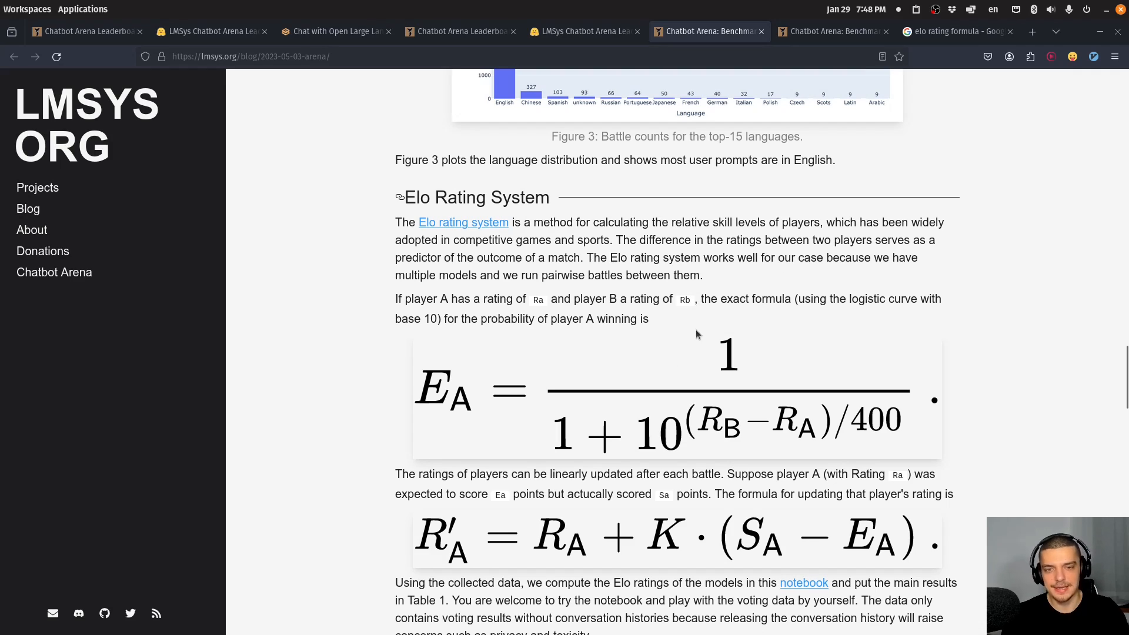
mouse_move(476, 386)
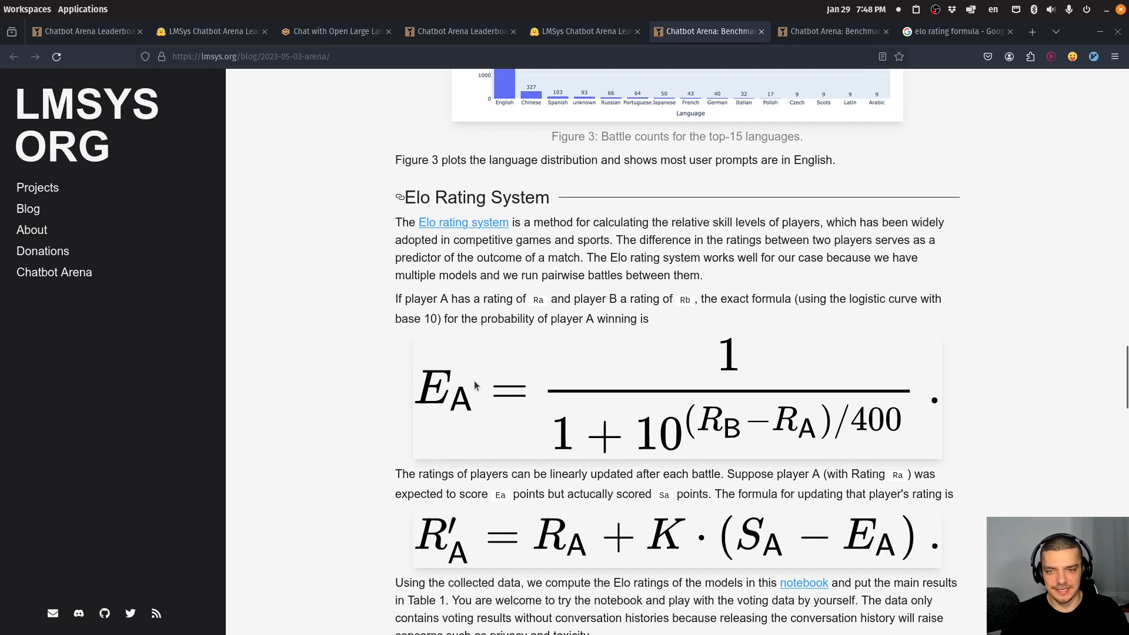
mouse_move(586, 296)
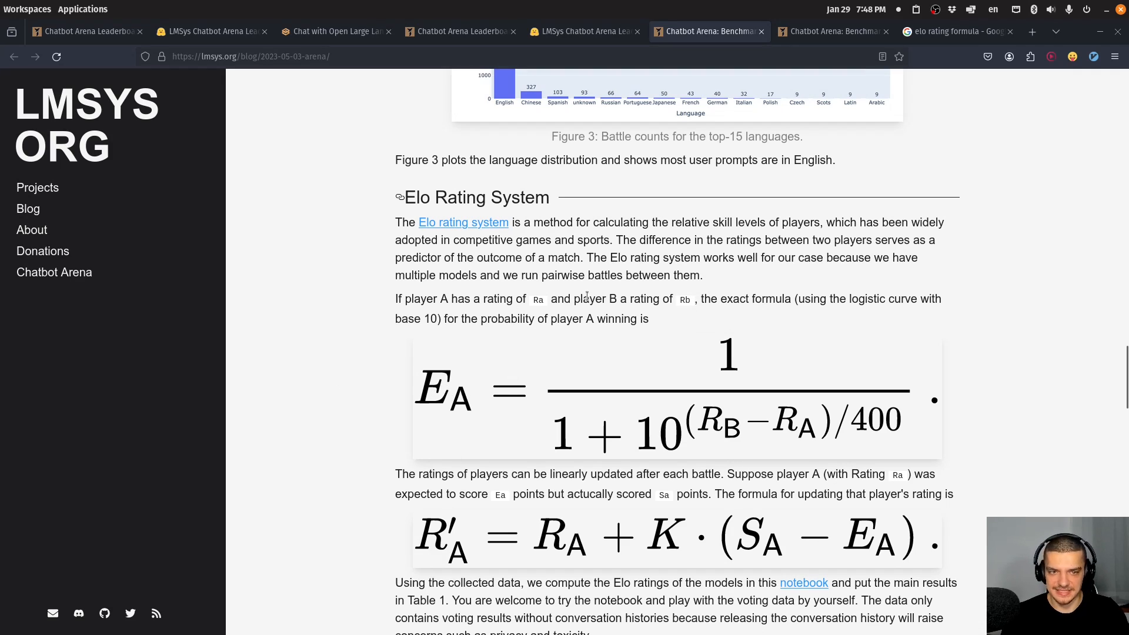
scroll("down", 3)
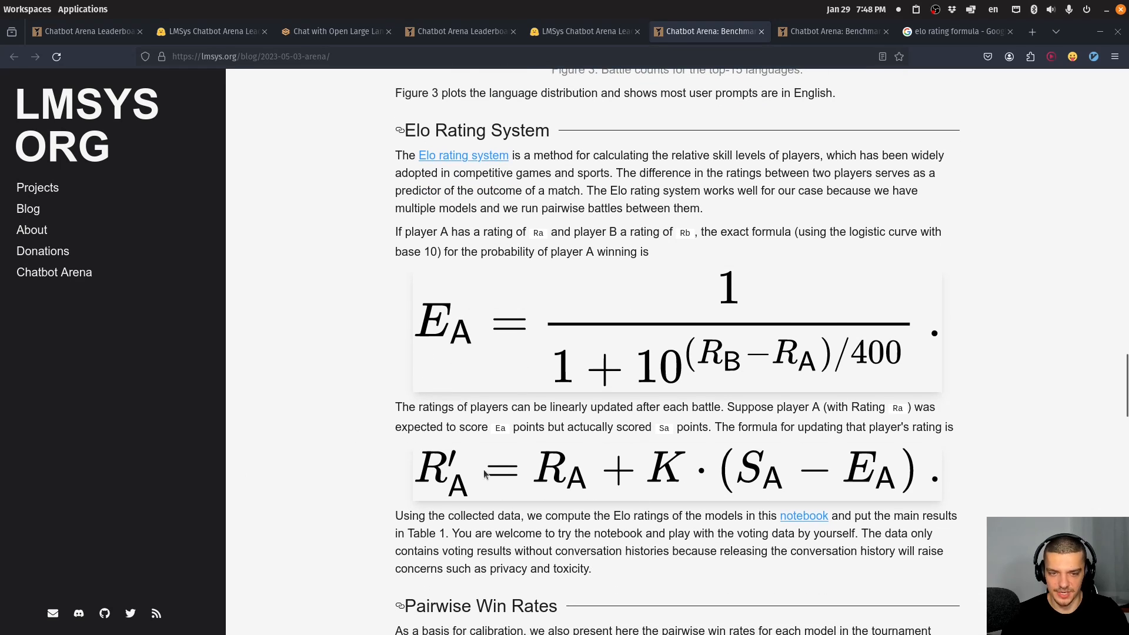
mouse_move(507, 483)
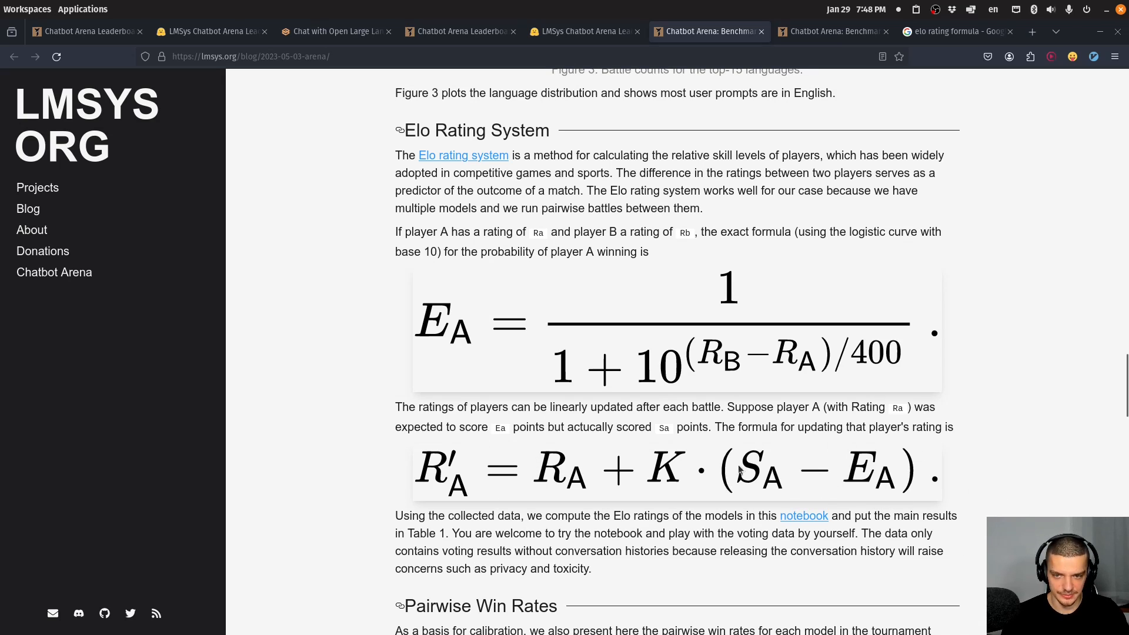
mouse_move(797, 452)
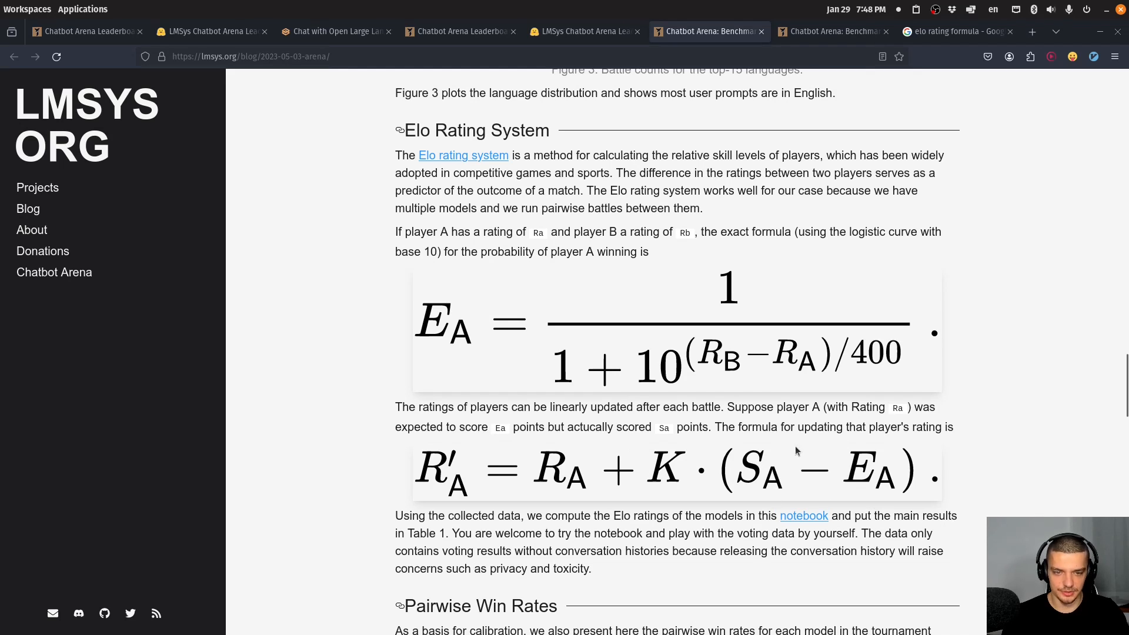
mouse_move(392, 424)
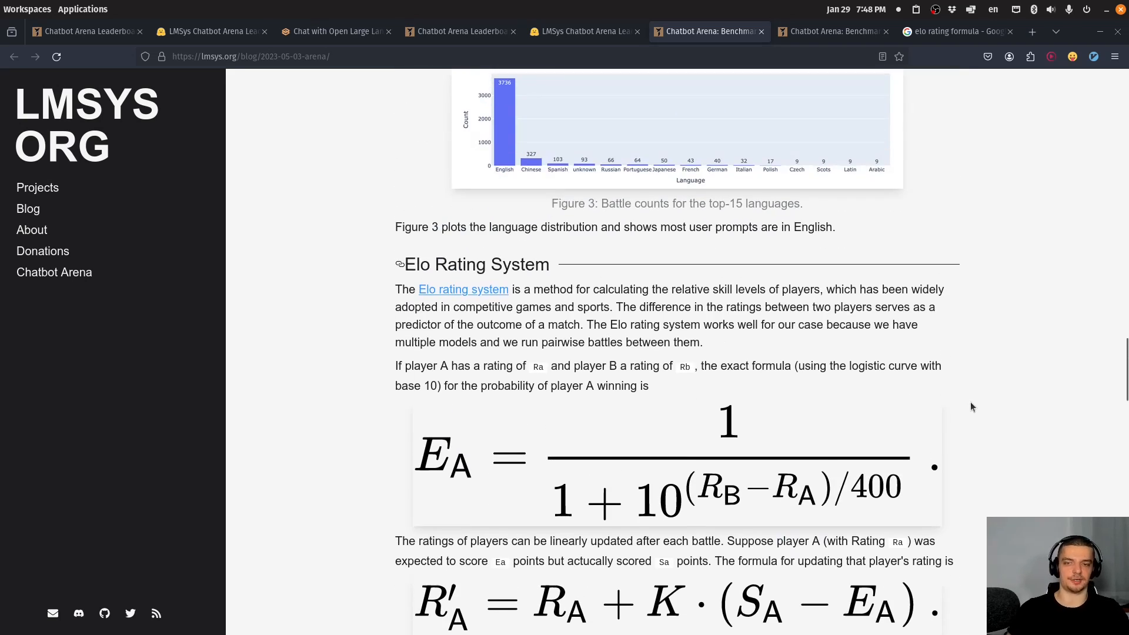
scroll("down", 3)
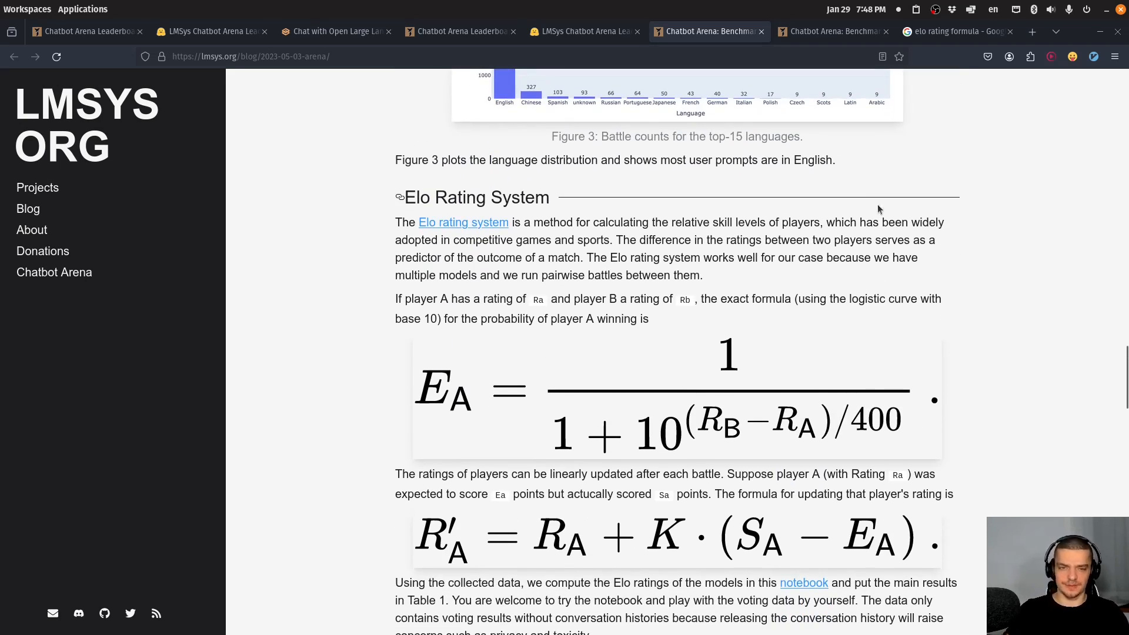
mouse_move(931, 293)
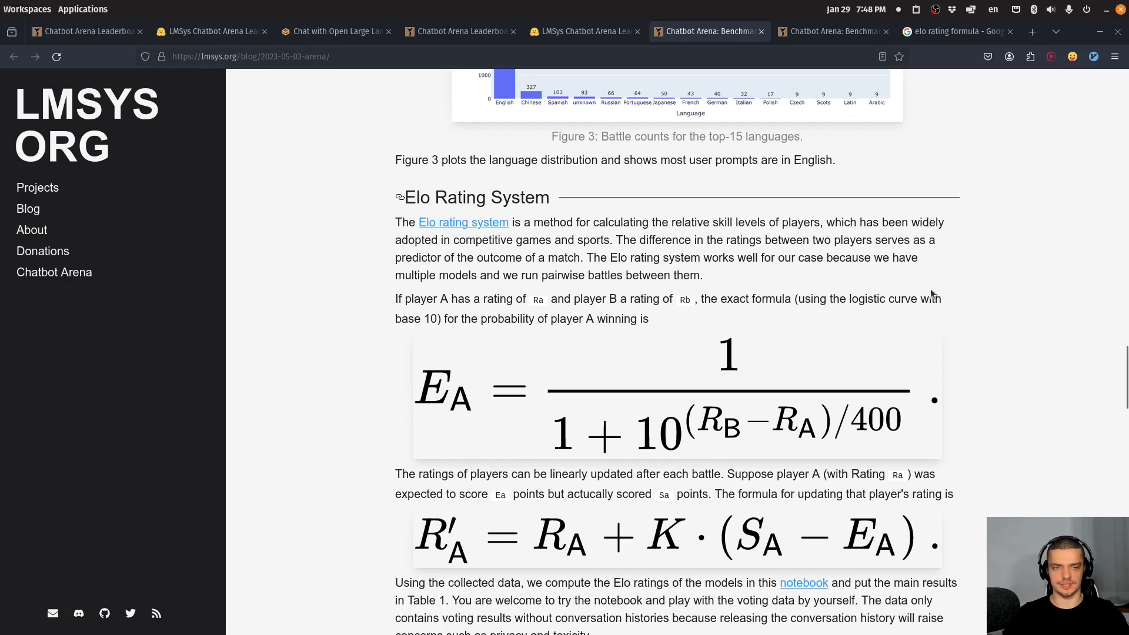
scroll("up", 3)
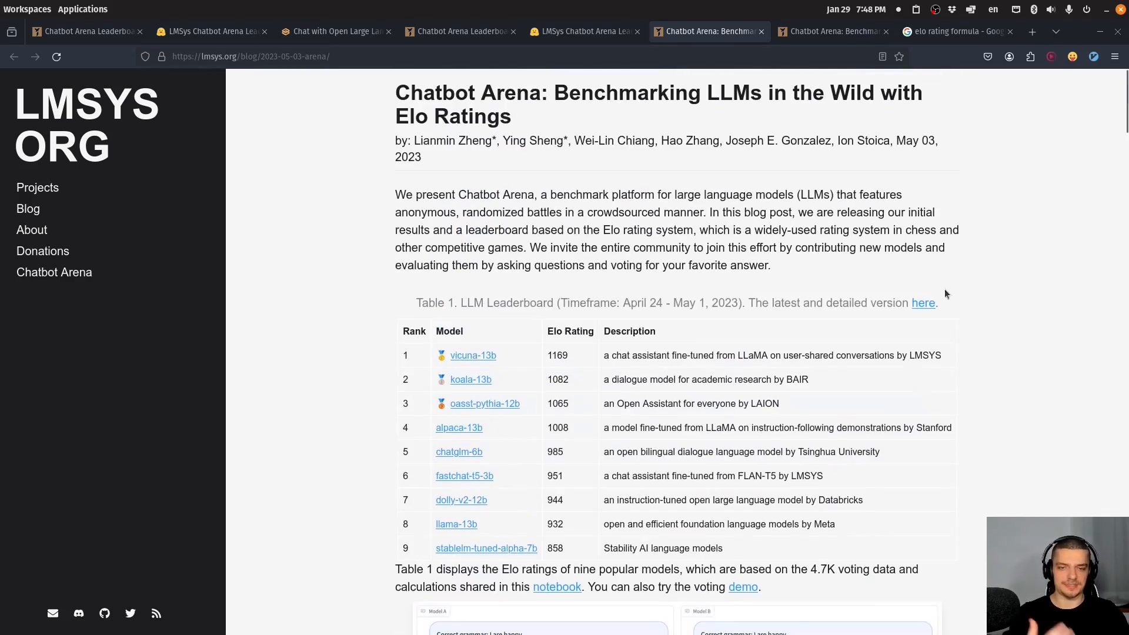
mouse_move(957, 304)
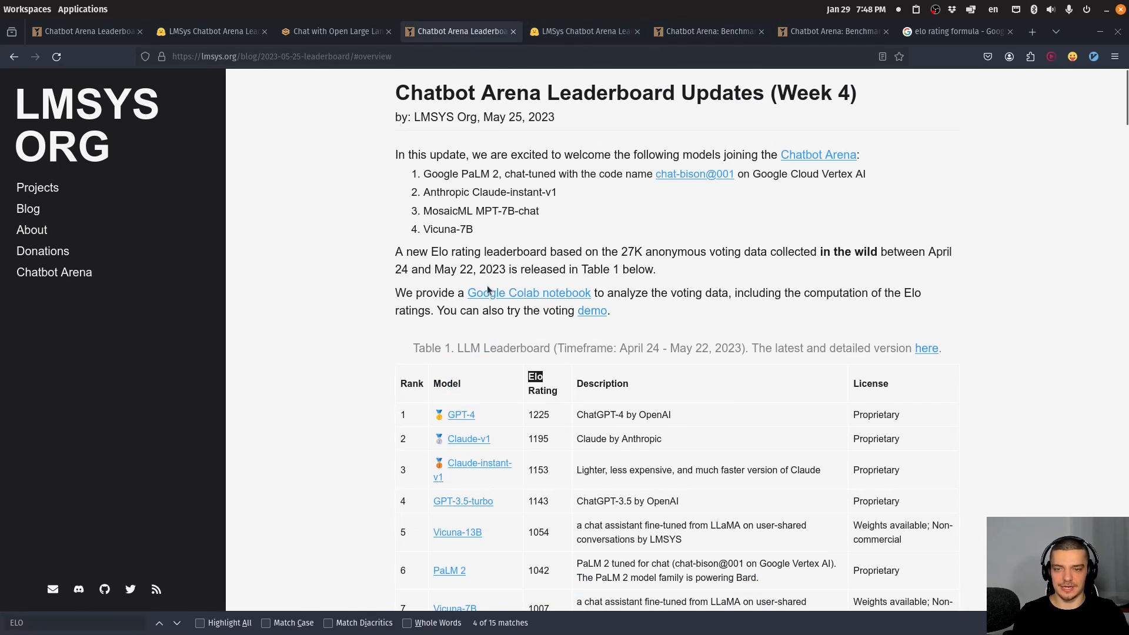
Step: Return to the Hugging Face Chatbot Arena leaderboard showing GPT-4-Turbo ranked first
left_click(583, 31)
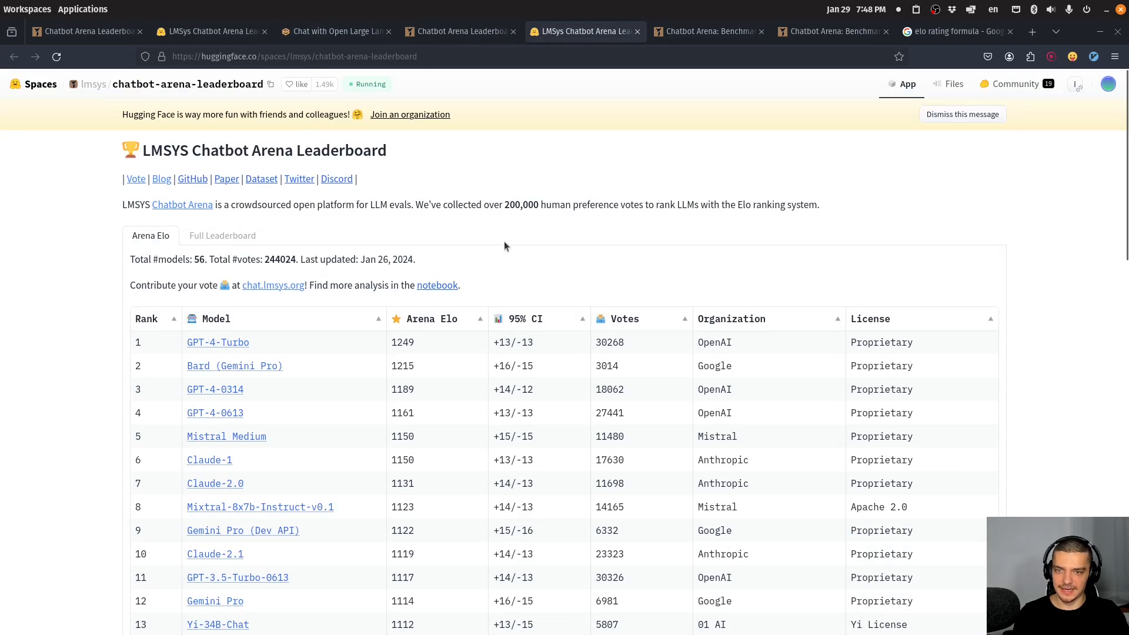
scroll("down", 3)
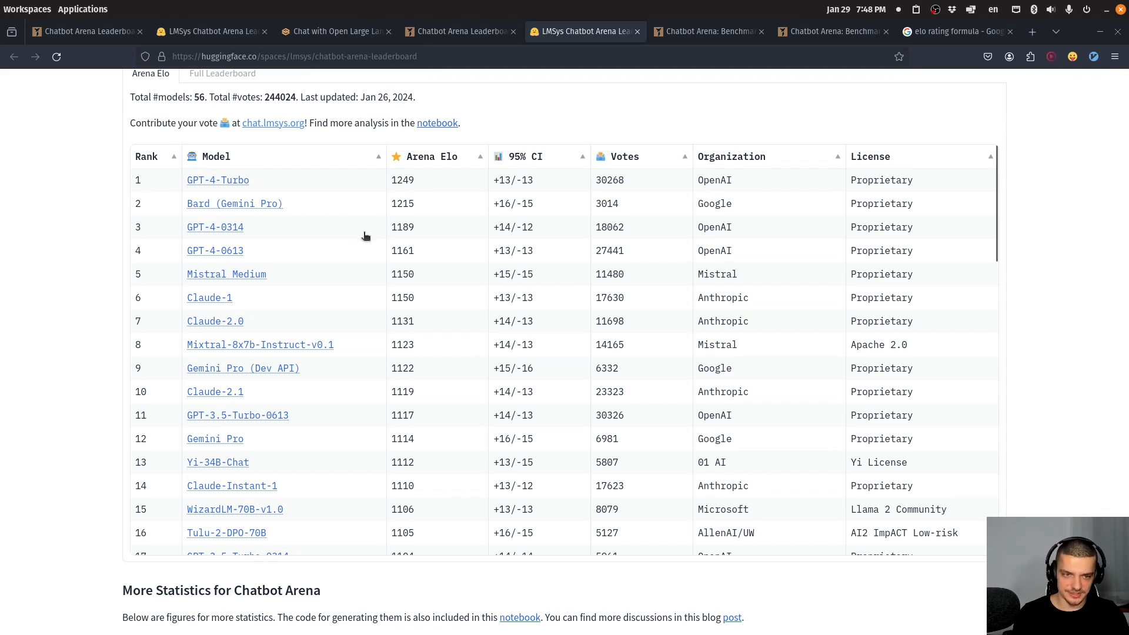
scroll("down", 3)
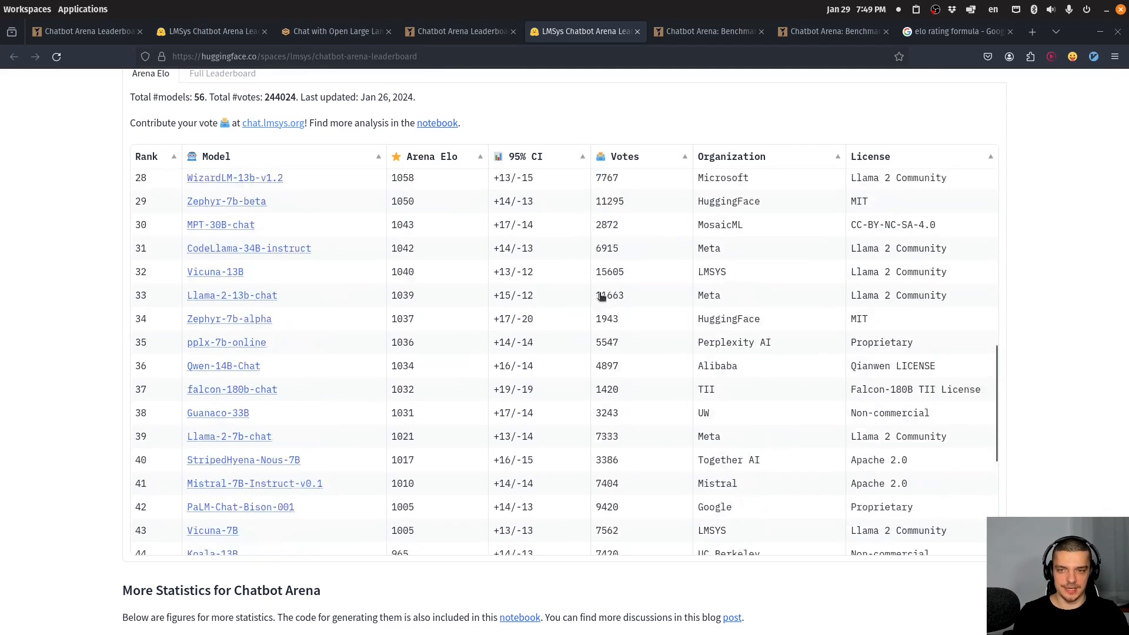
scroll("up", 3)
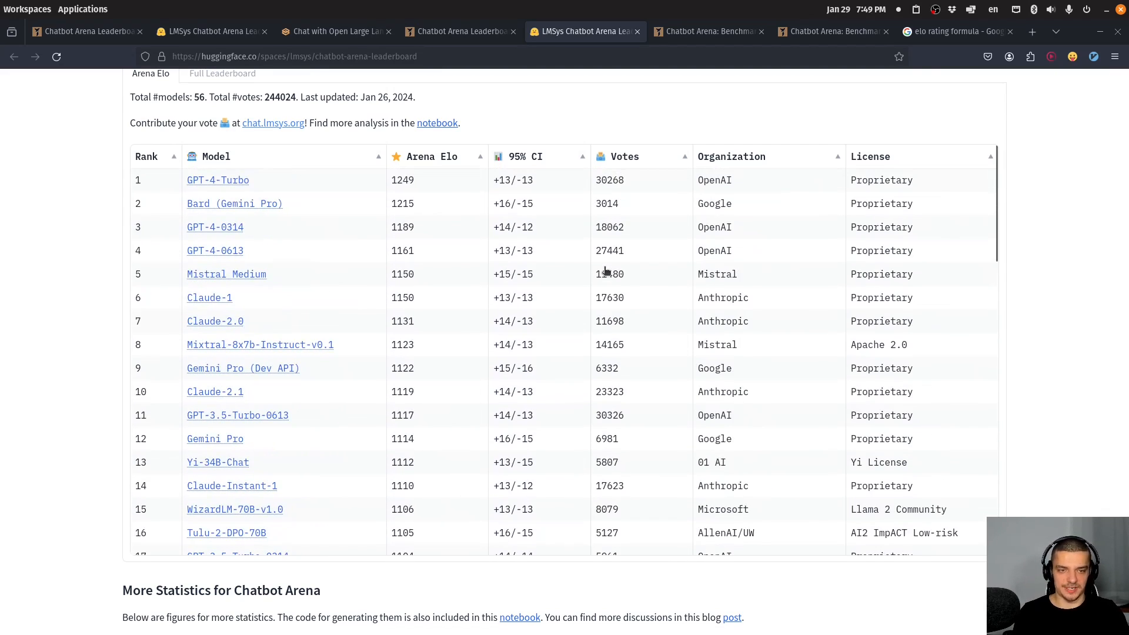
scroll("up", 3)
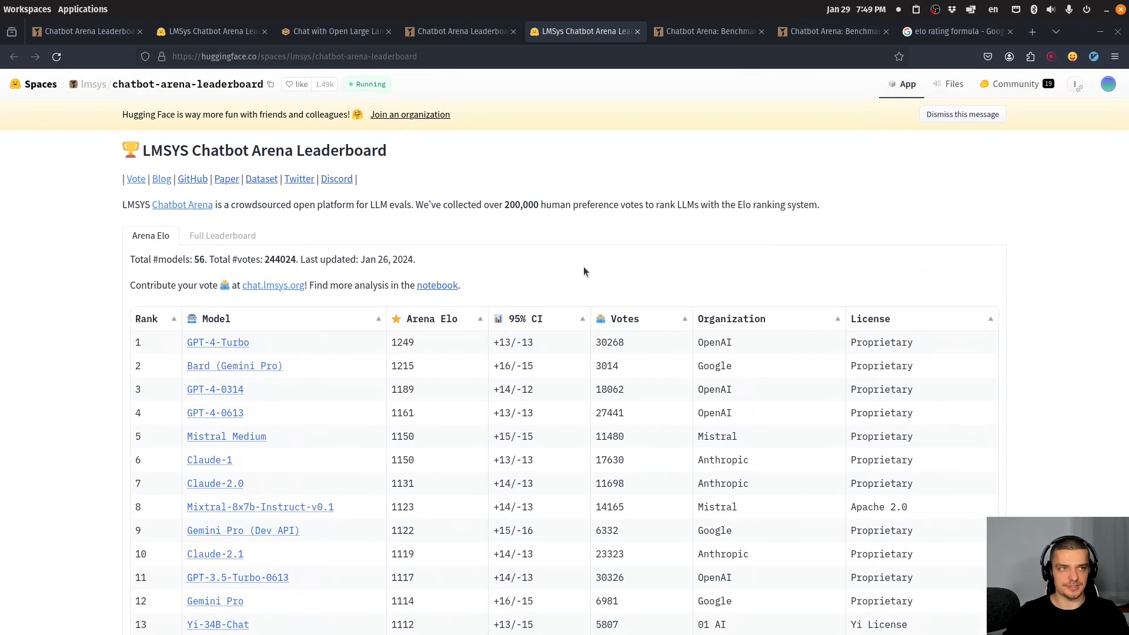
mouse_move(575, 263)
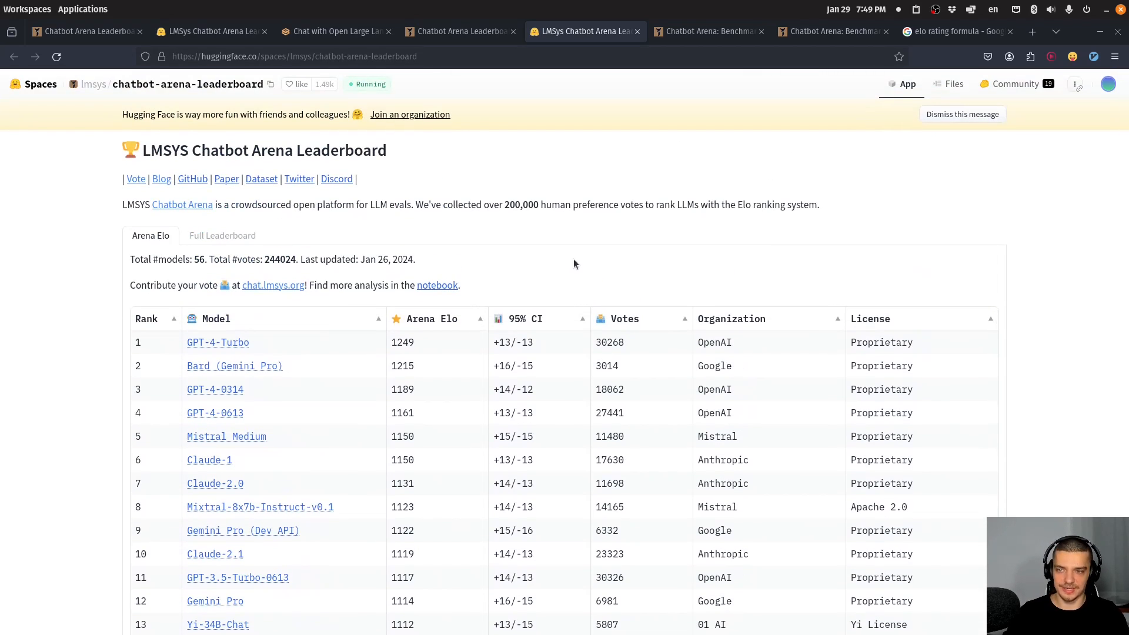
mouse_move(530, 286)
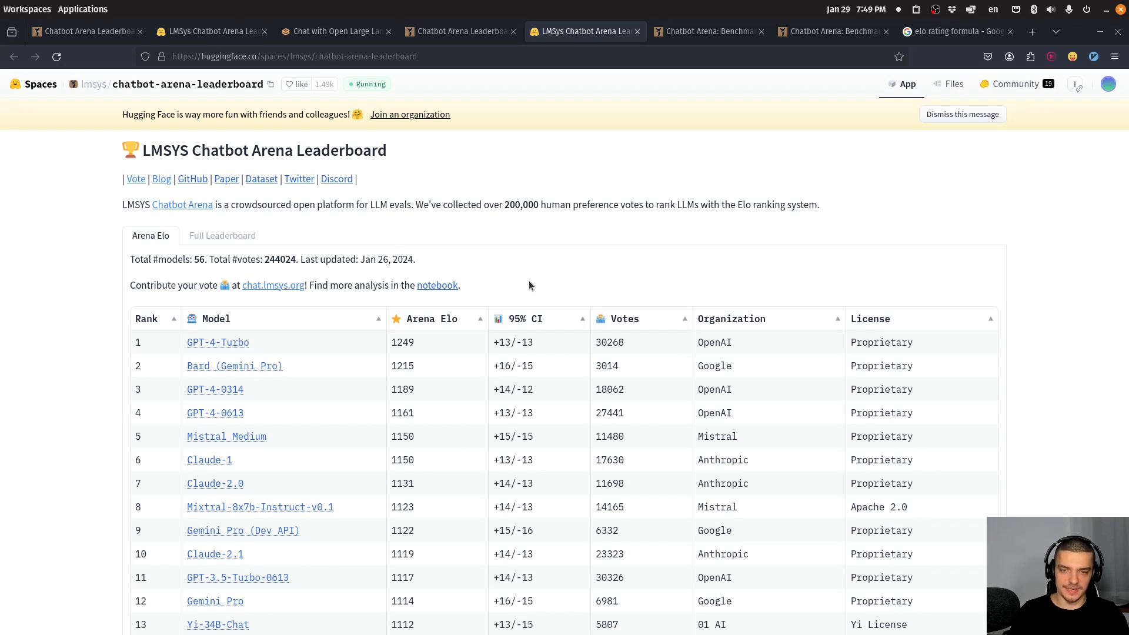
mouse_move(517, 286)
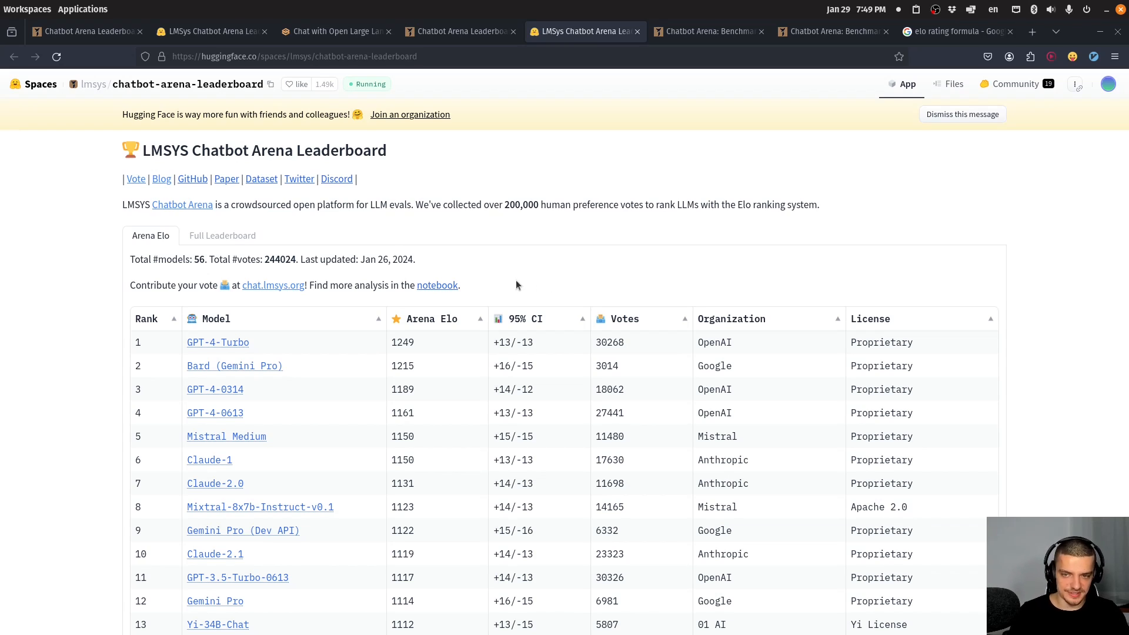